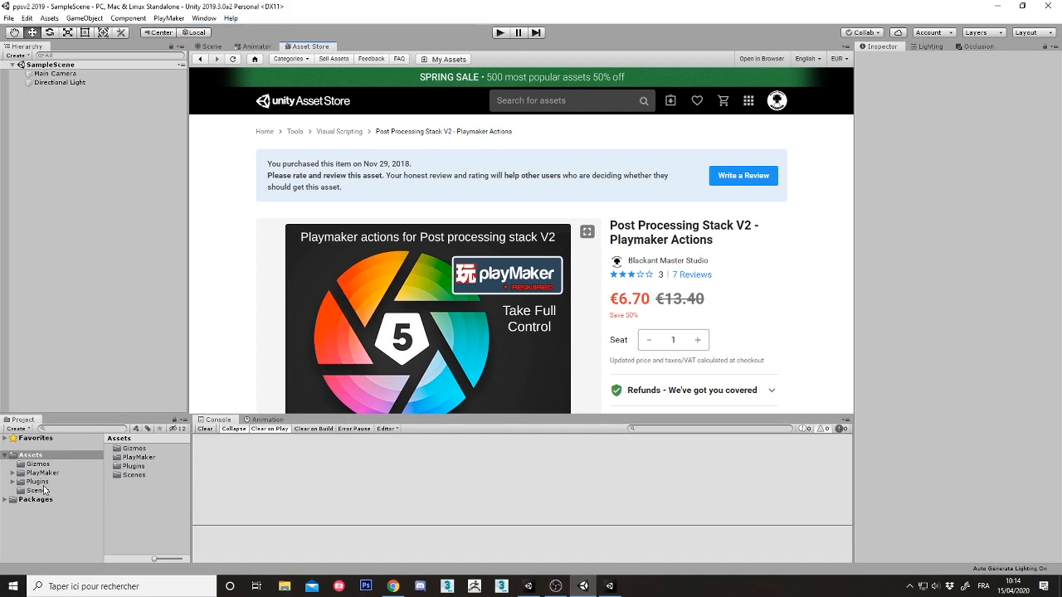
# Step: Import the Post Processing Stack V2 PlayMaker Actions package from the Asset Store with all files checked
pyautogui.click(41, 472)
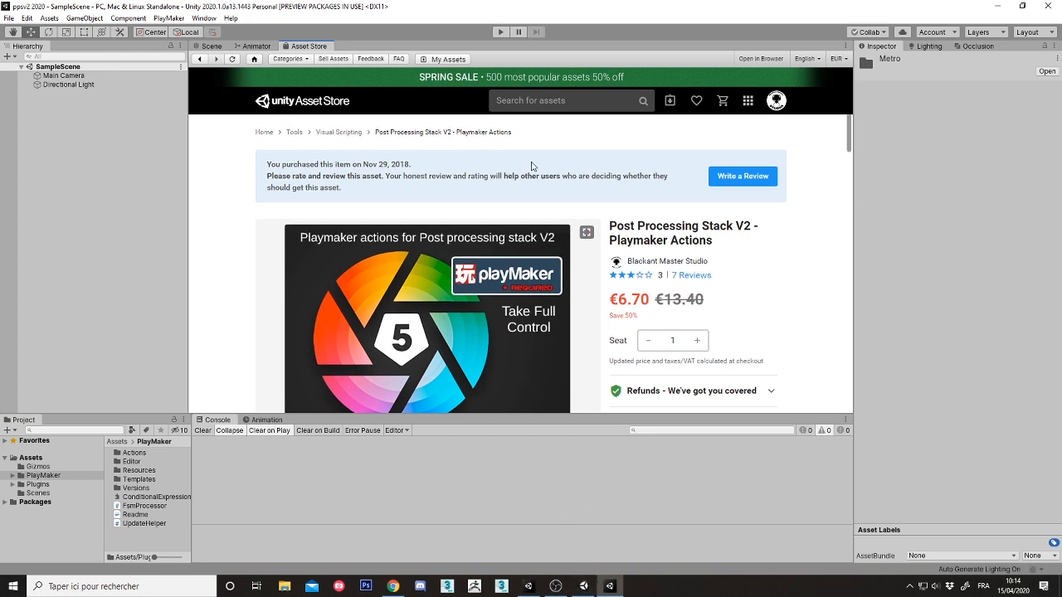
pyautogui.scroll(-3)
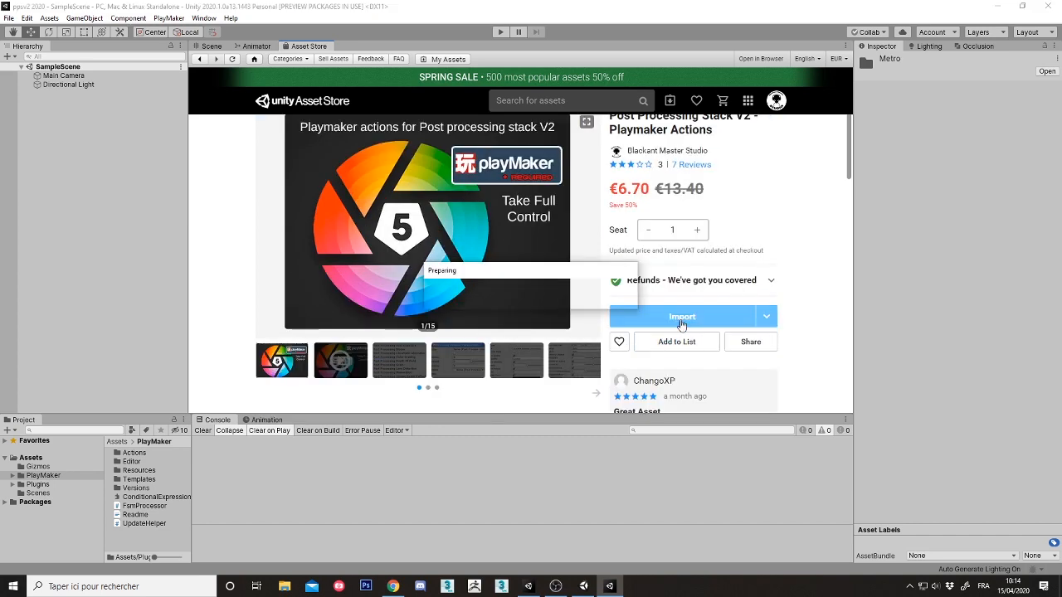
pyautogui.click(682, 316)
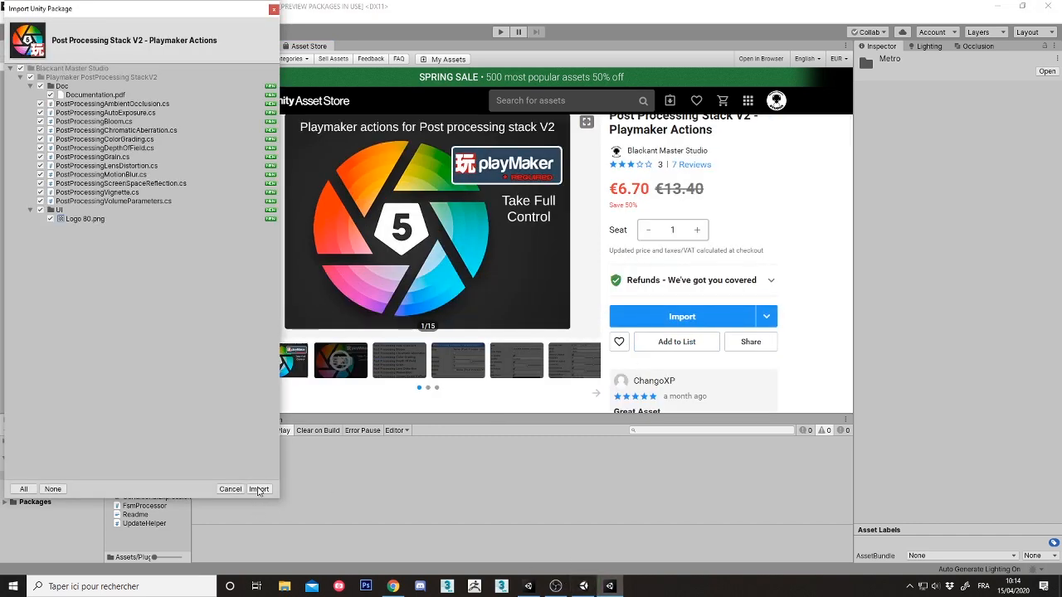
pyautogui.click(258, 489)
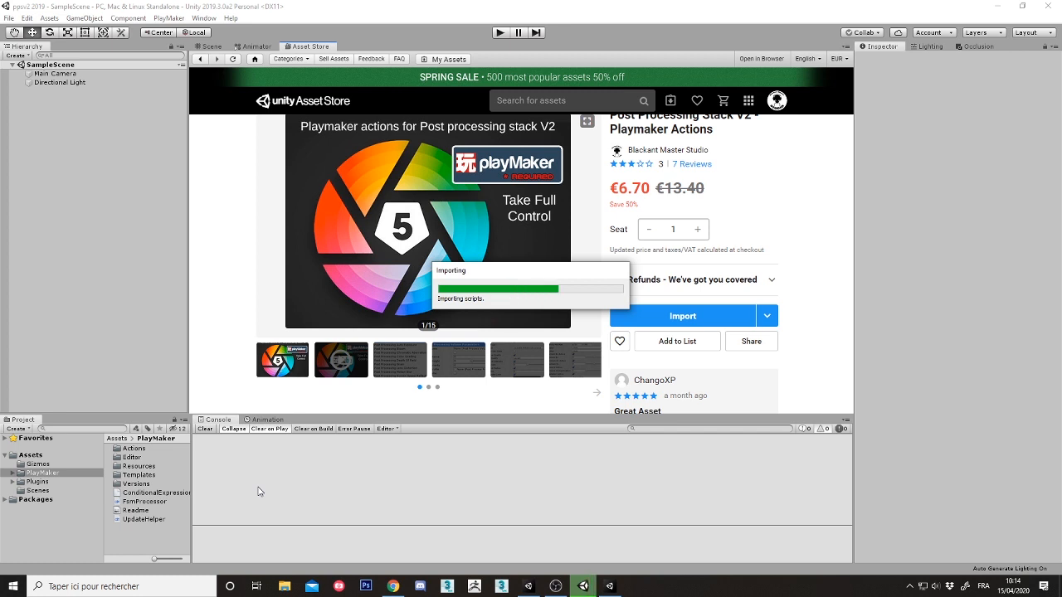
pyautogui.moveTo(322, 497)
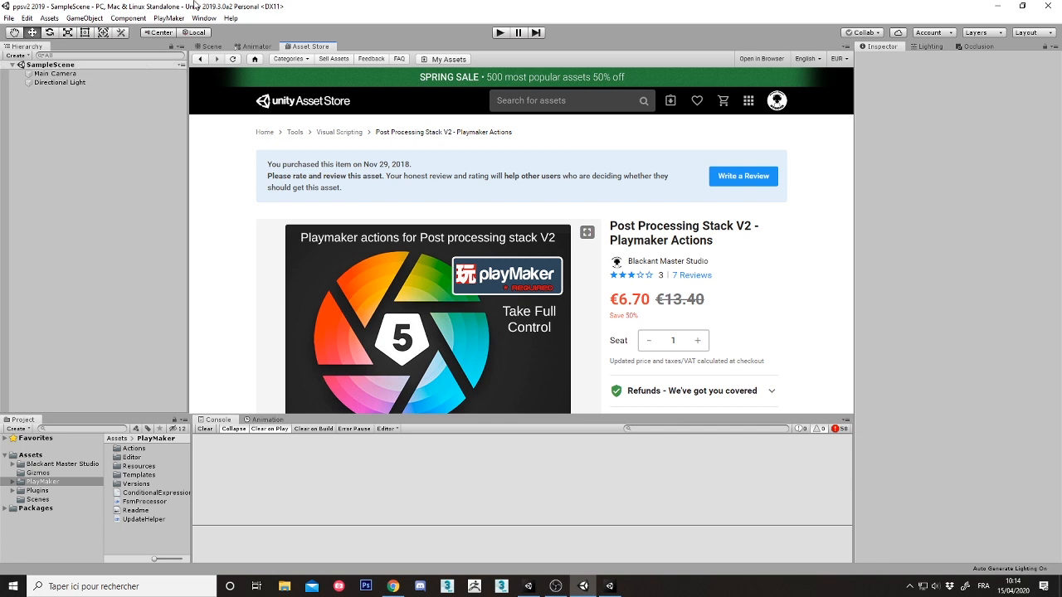
# Step: Install Post Processing version 2.1.0 from the Package Manager's full version list
pyautogui.click(203, 17)
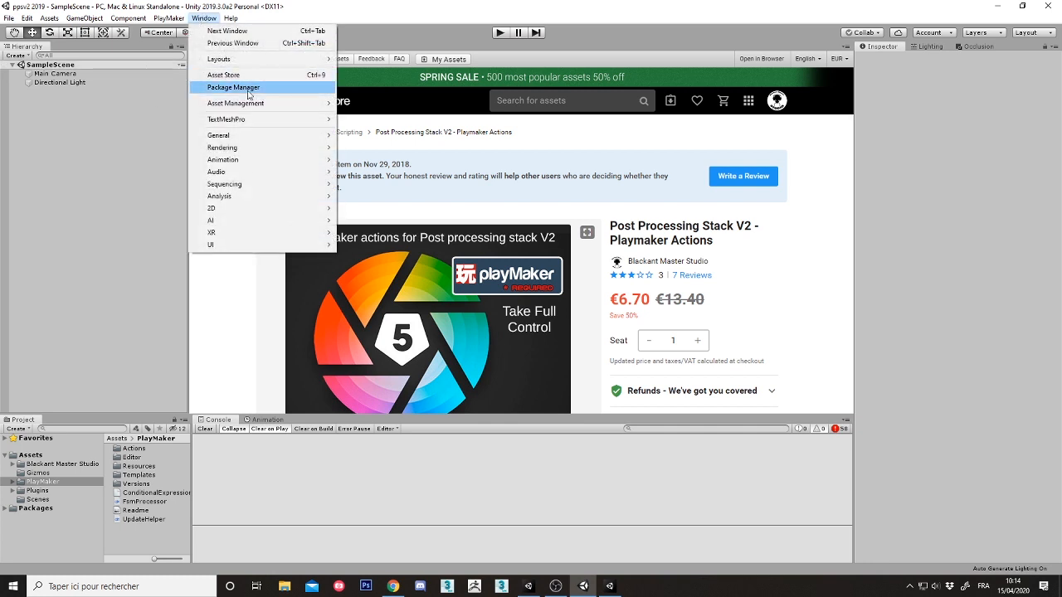
pyautogui.click(233, 87)
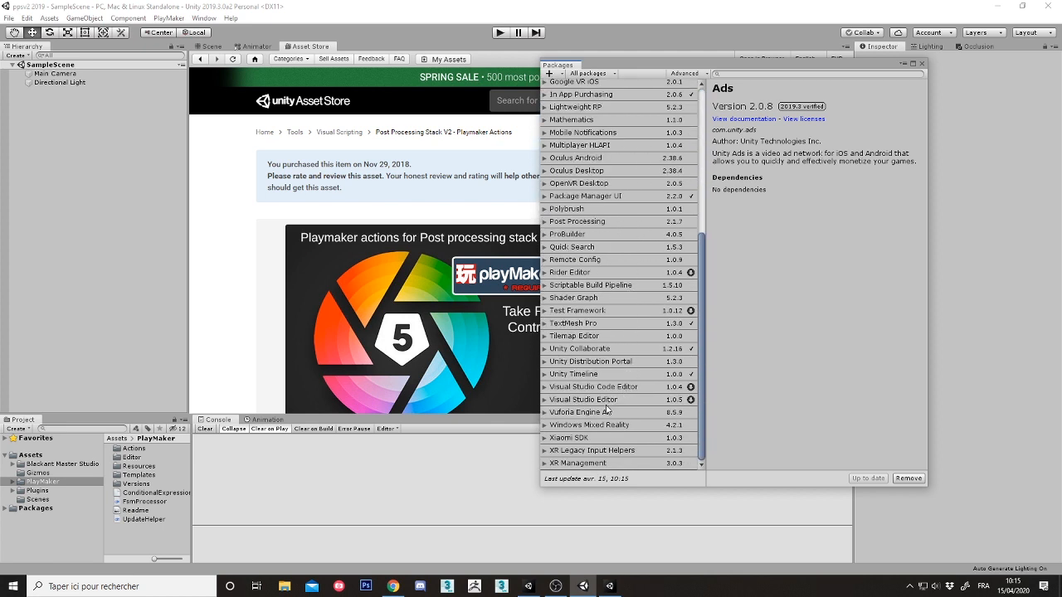
pyautogui.click(578, 221)
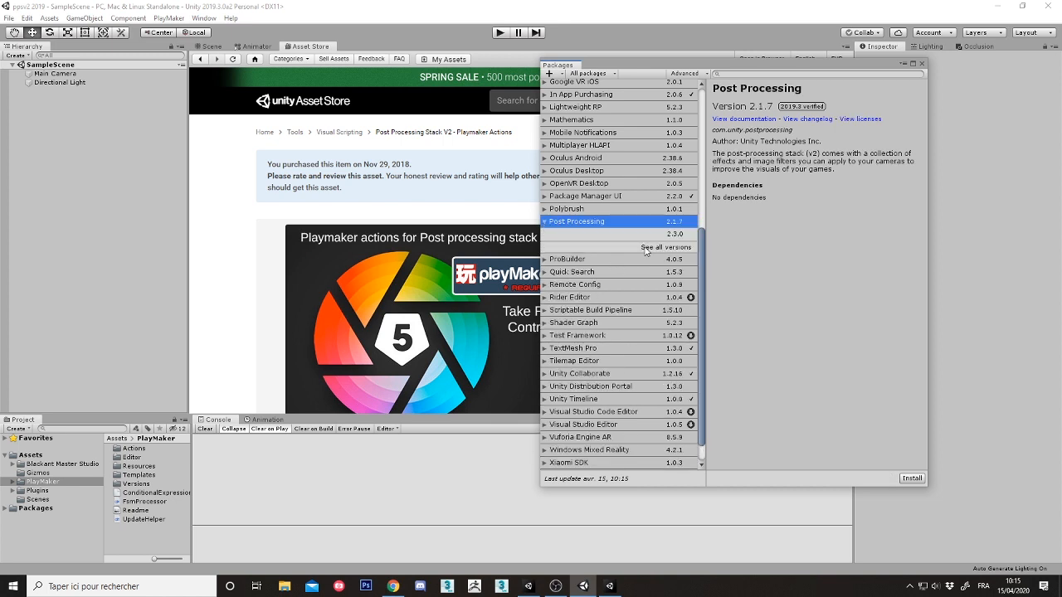
pyautogui.click(655, 247)
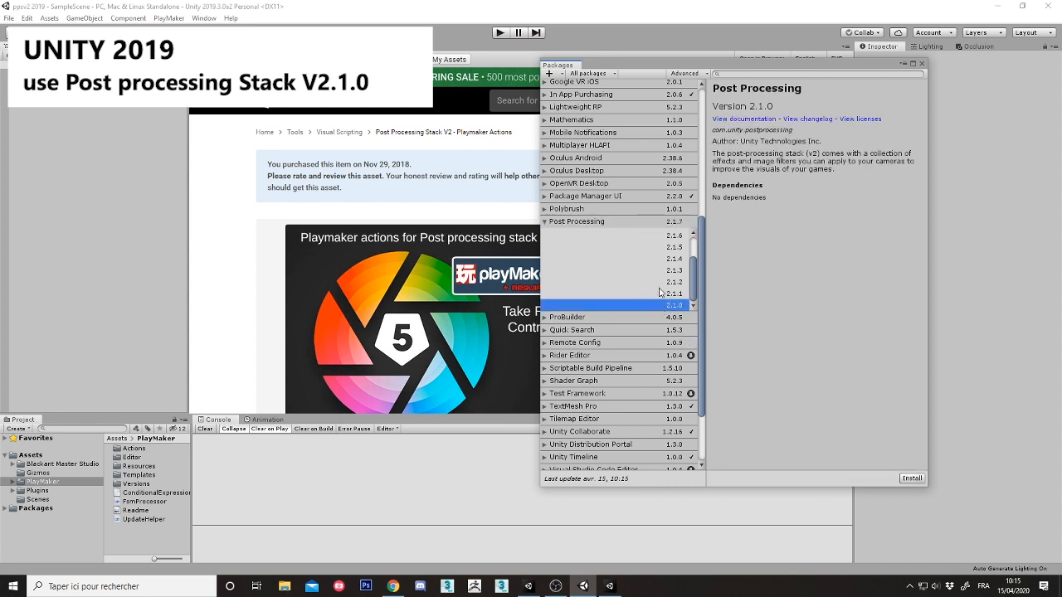
pyautogui.moveTo(917, 416)
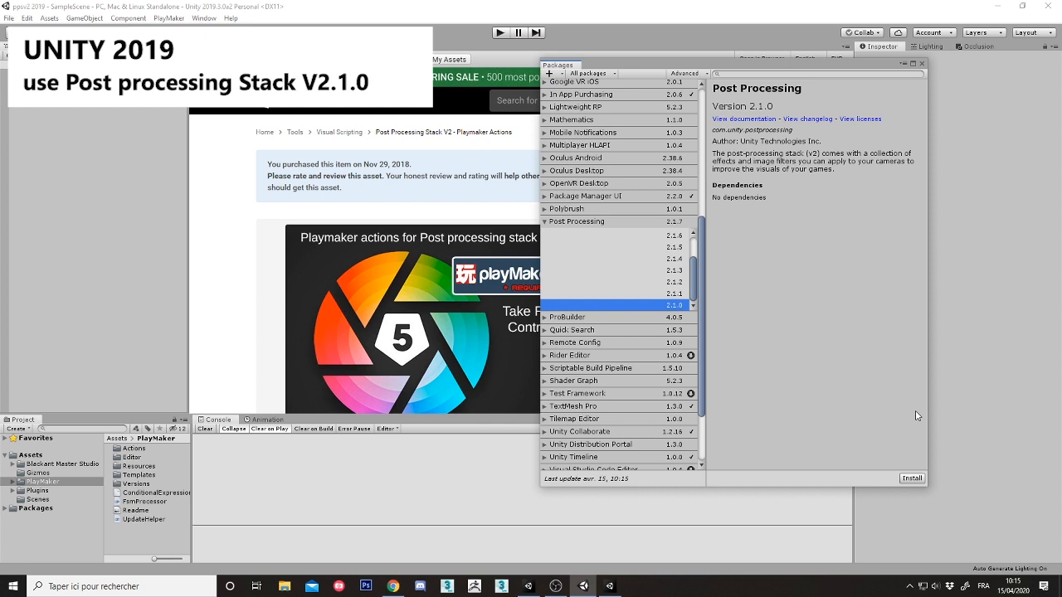
pyautogui.click(911, 478)
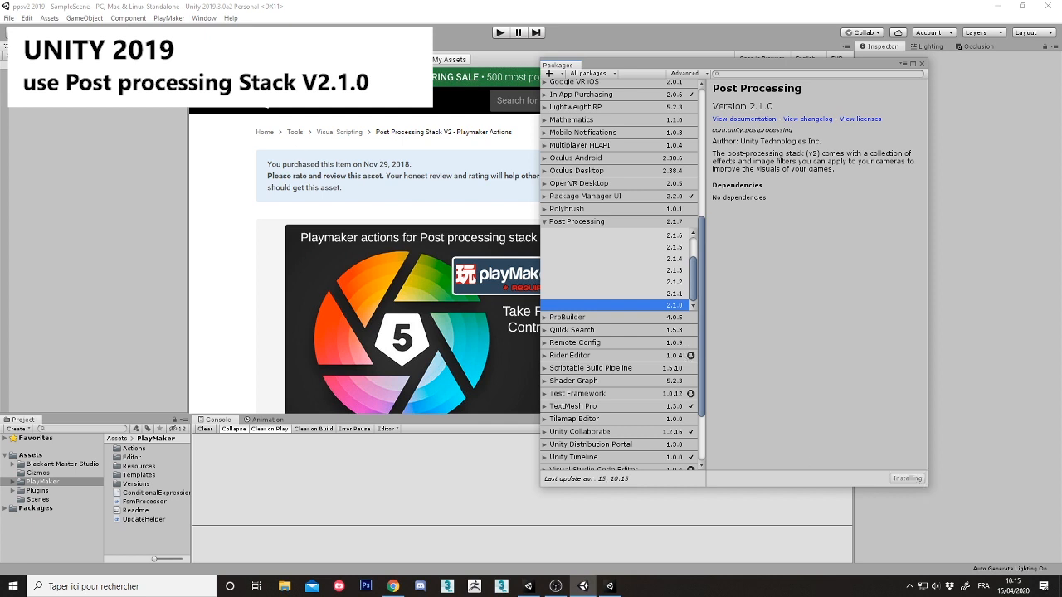
pyautogui.moveTo(510, 348)
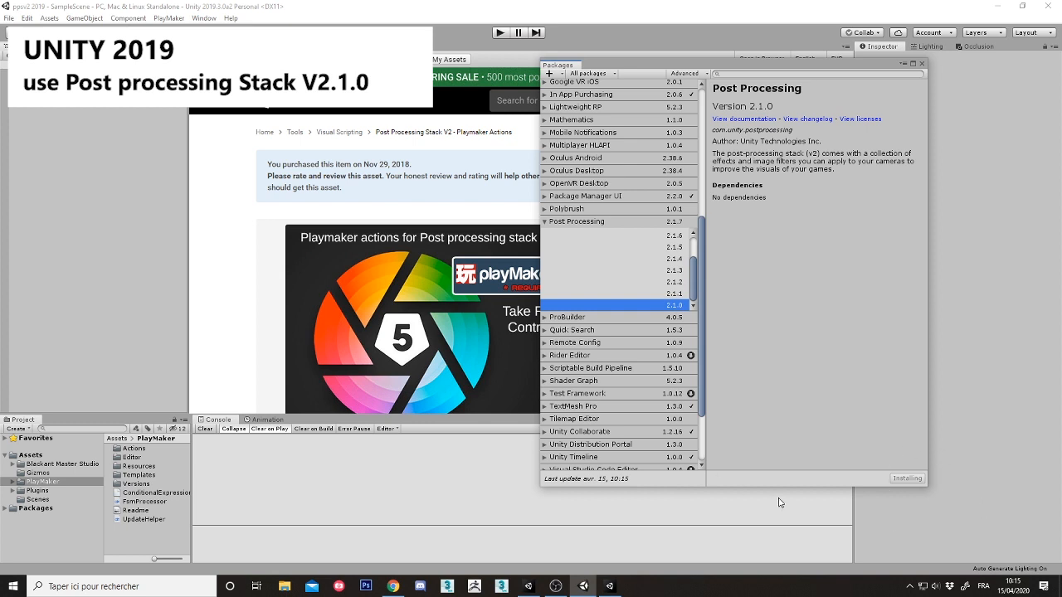
pyautogui.moveTo(544, 530)
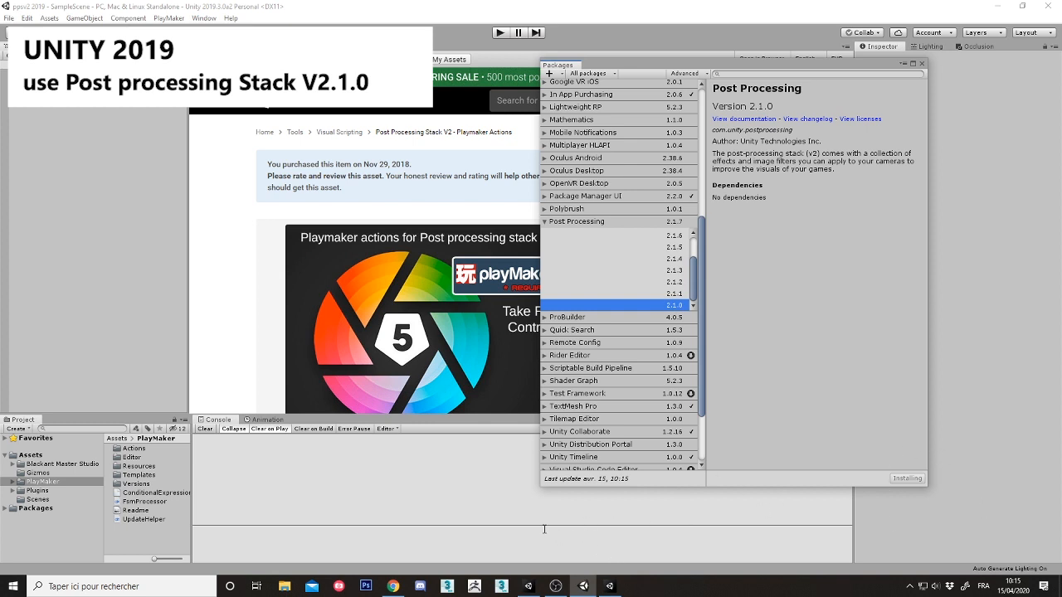
pyautogui.moveTo(449, 502)
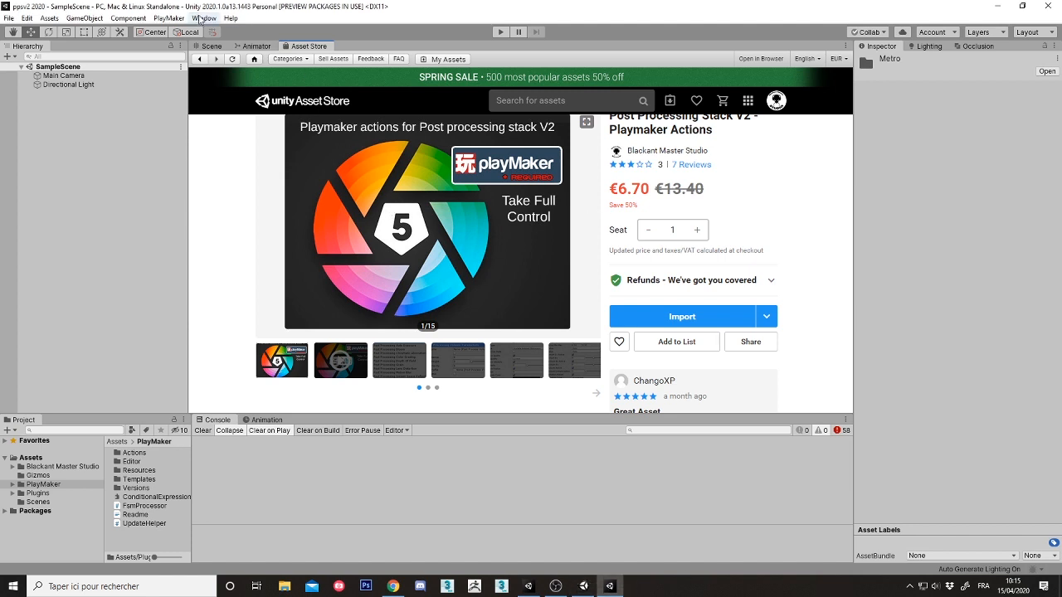
# Step: Install Post Processing 2.1.7 through the Package Manager in the 2020 project
pyautogui.click(203, 17)
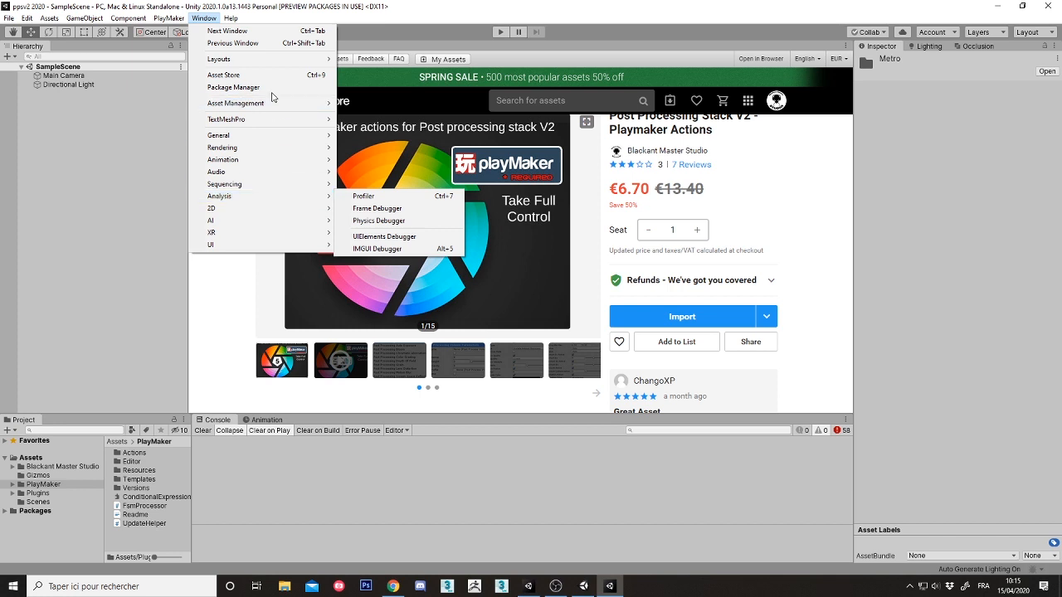
pyautogui.click(233, 87)
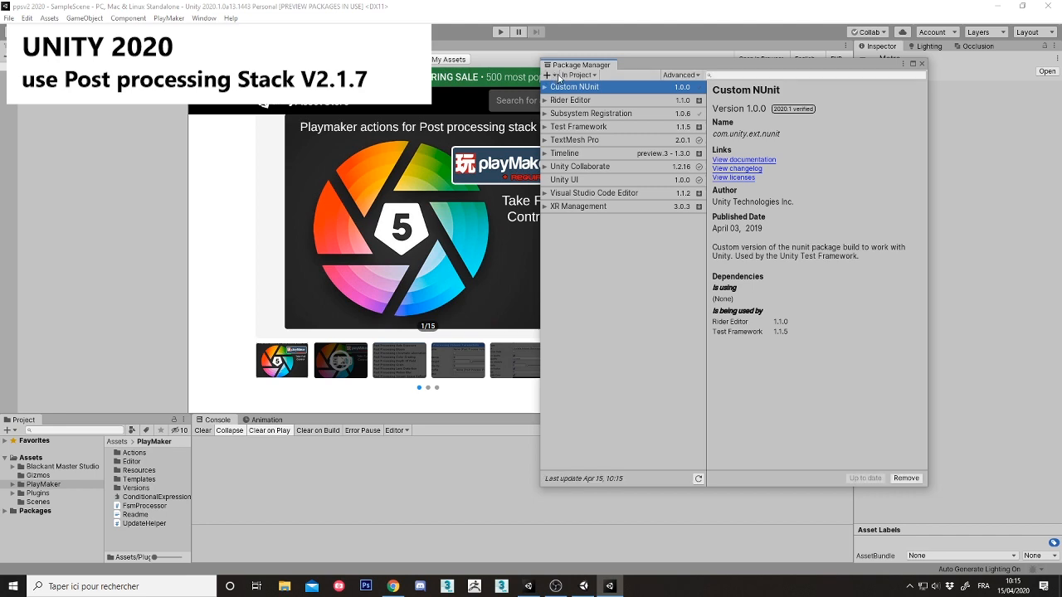
pyautogui.moveTo(641, 218)
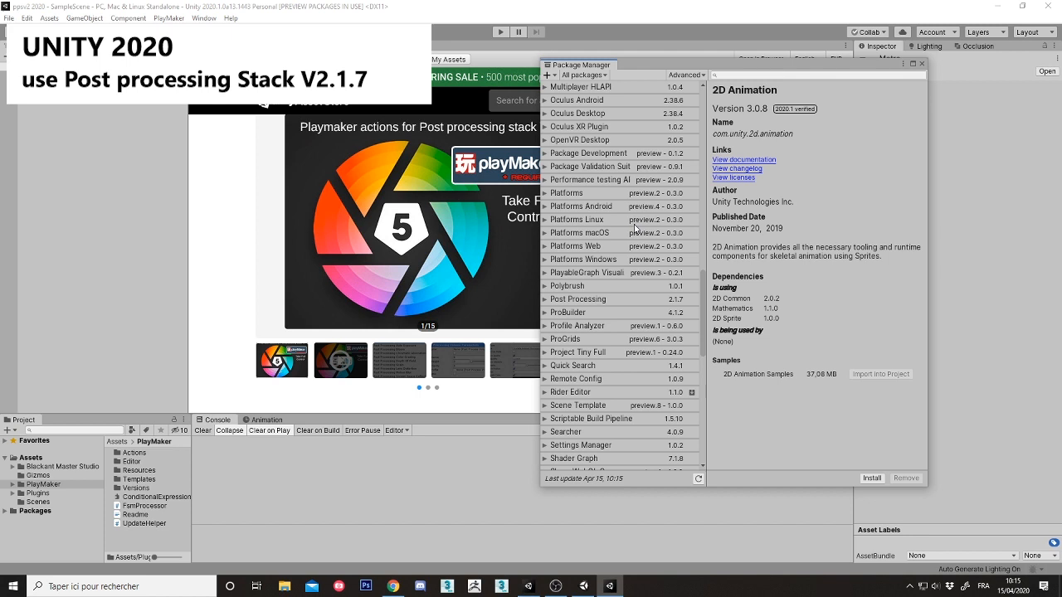
pyautogui.click(577, 199)
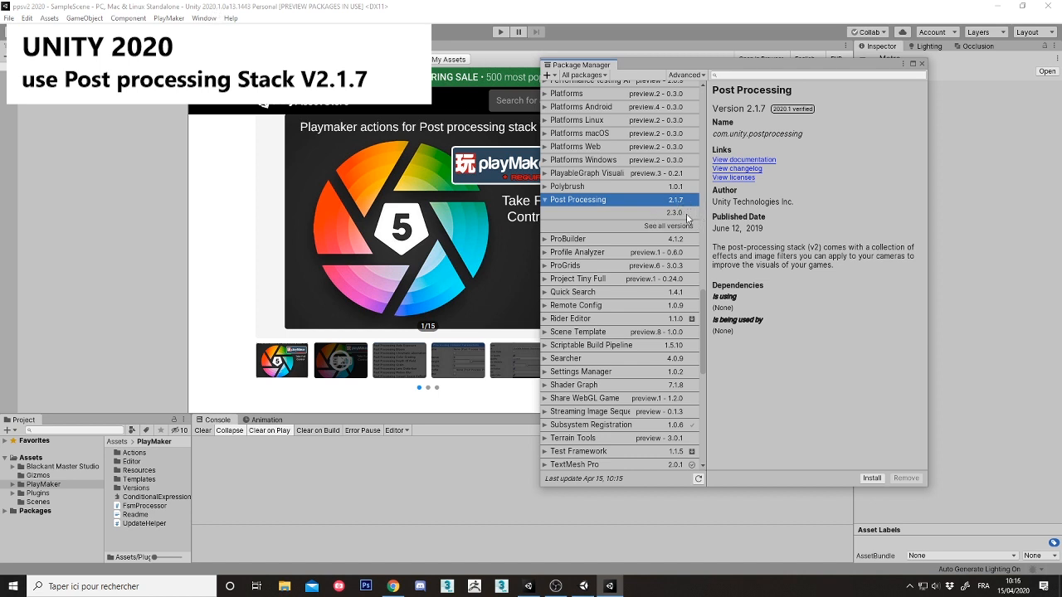
pyautogui.click(872, 477)
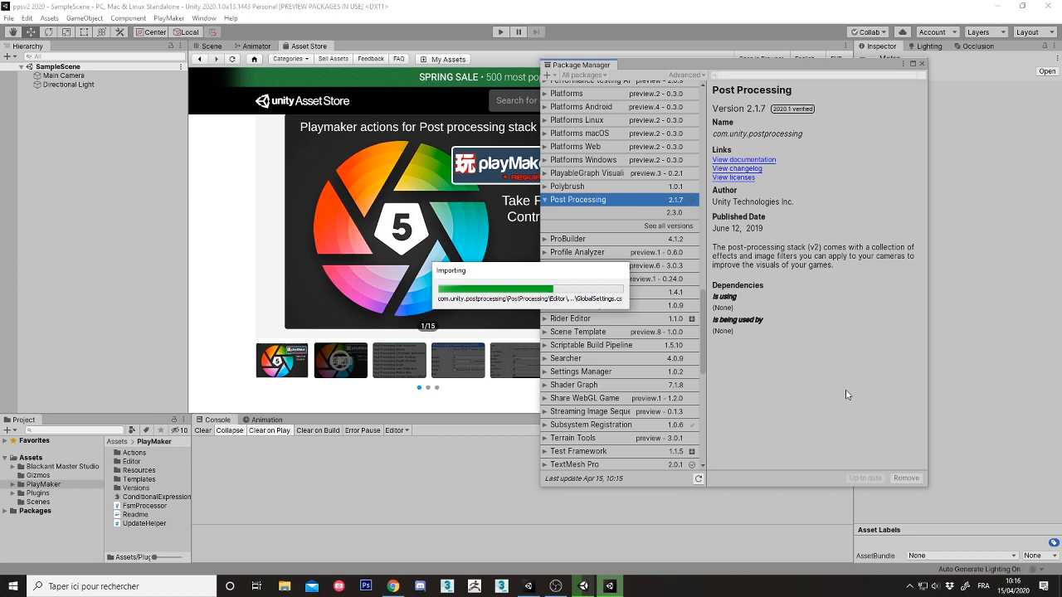
pyautogui.moveTo(846, 395)
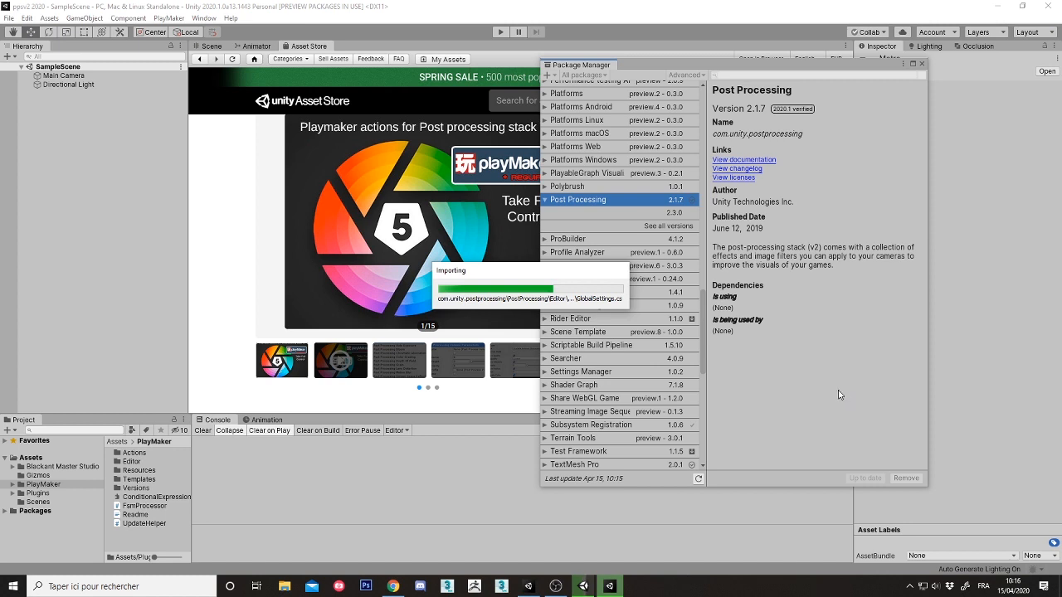
pyautogui.moveTo(759, 409)
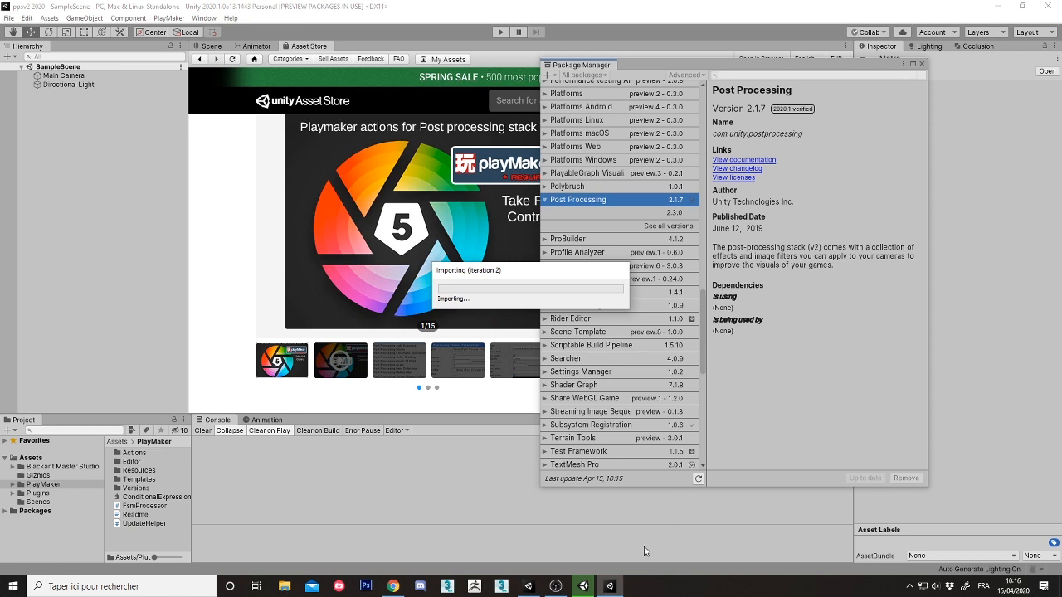
pyautogui.moveTo(610, 572)
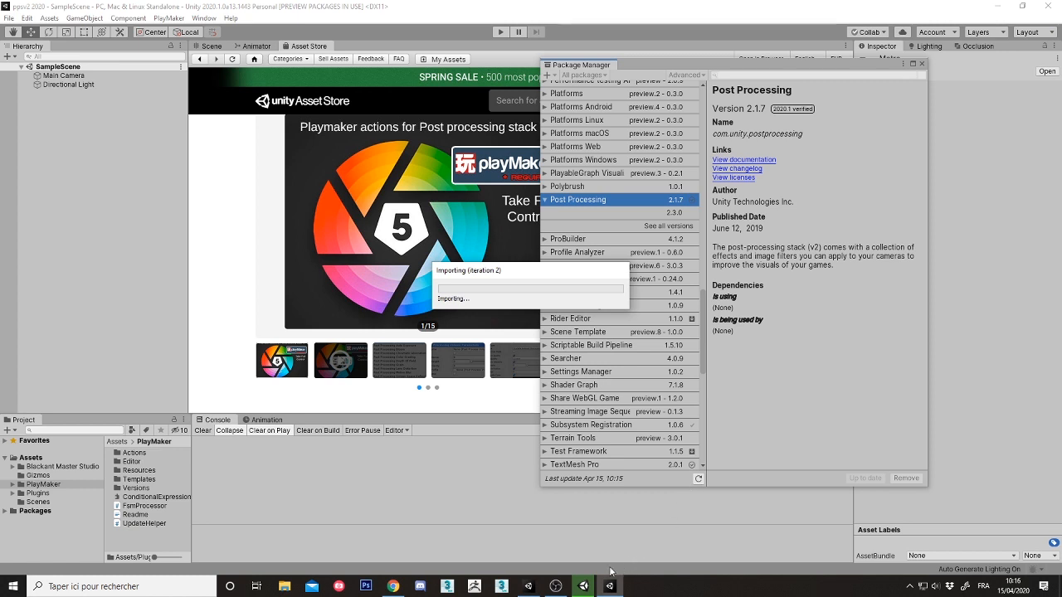
pyautogui.moveTo(582, 585)
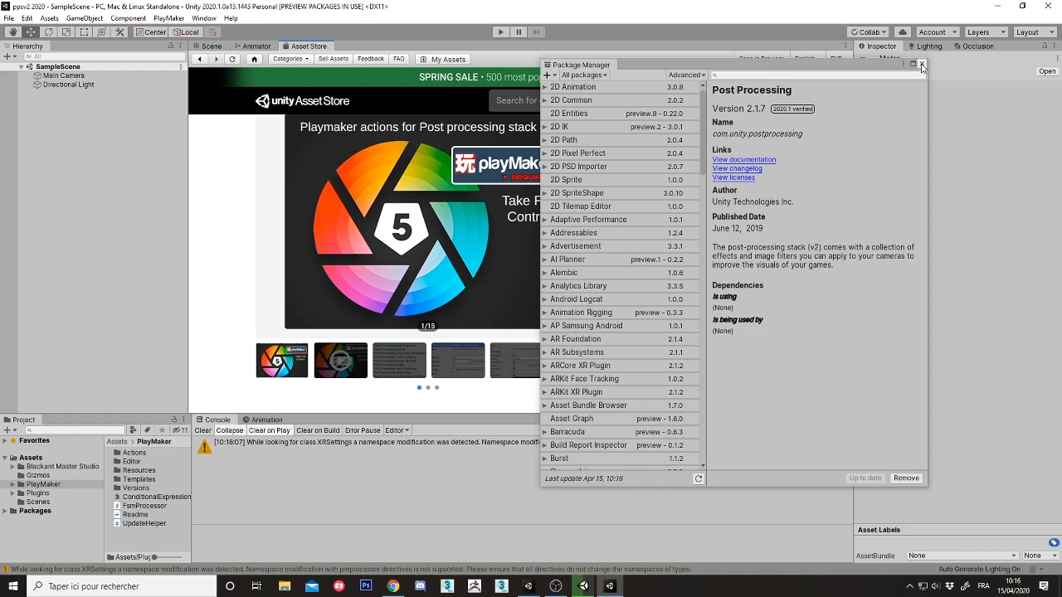
# Step: Close the Package Manager, inspect the console error and clear it
pyautogui.click(921, 64)
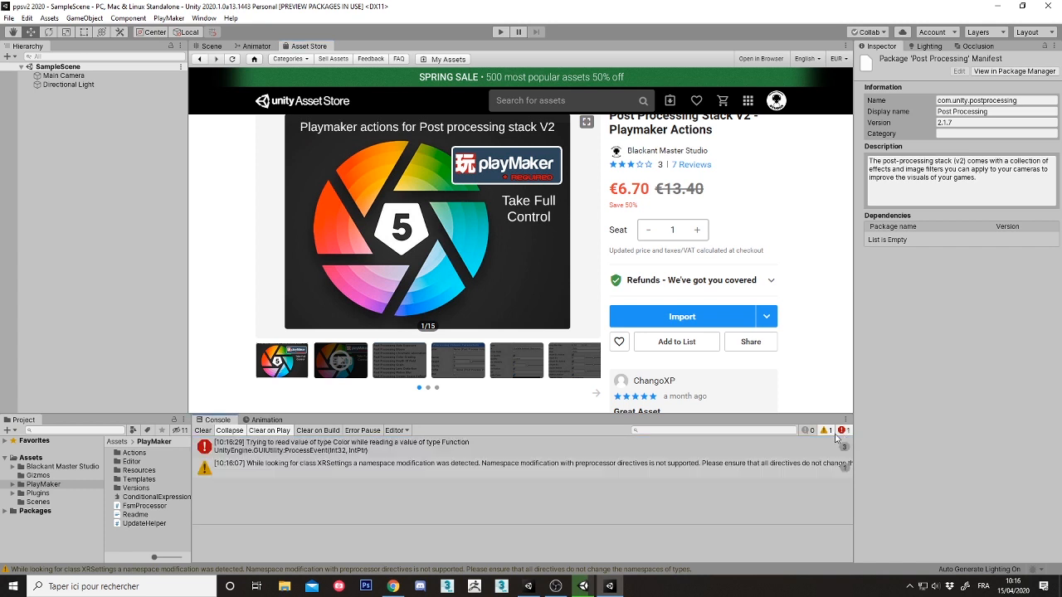
pyautogui.click(332, 447)
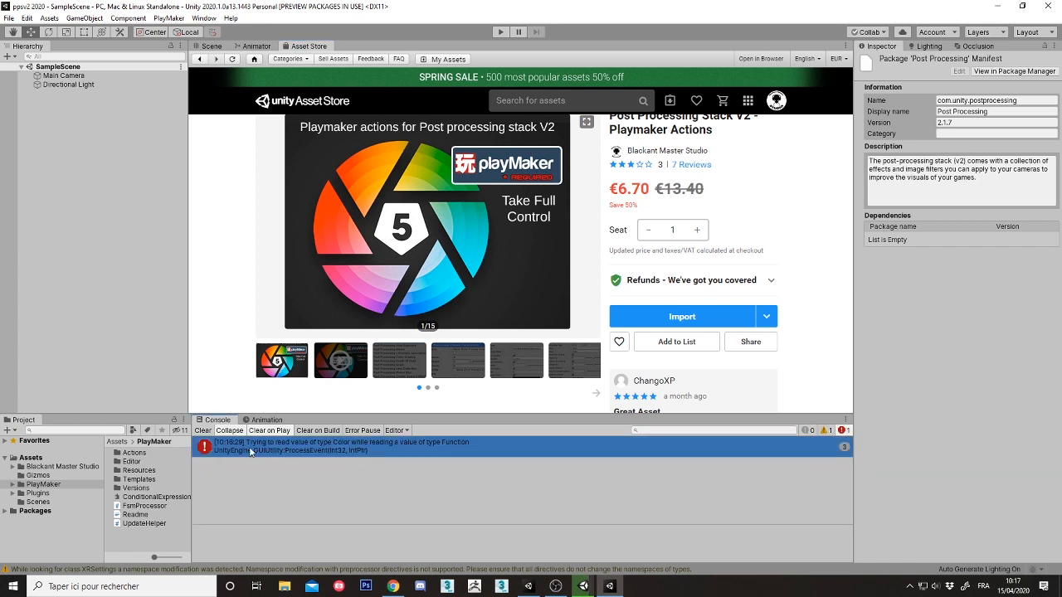
pyautogui.moveTo(275, 471)
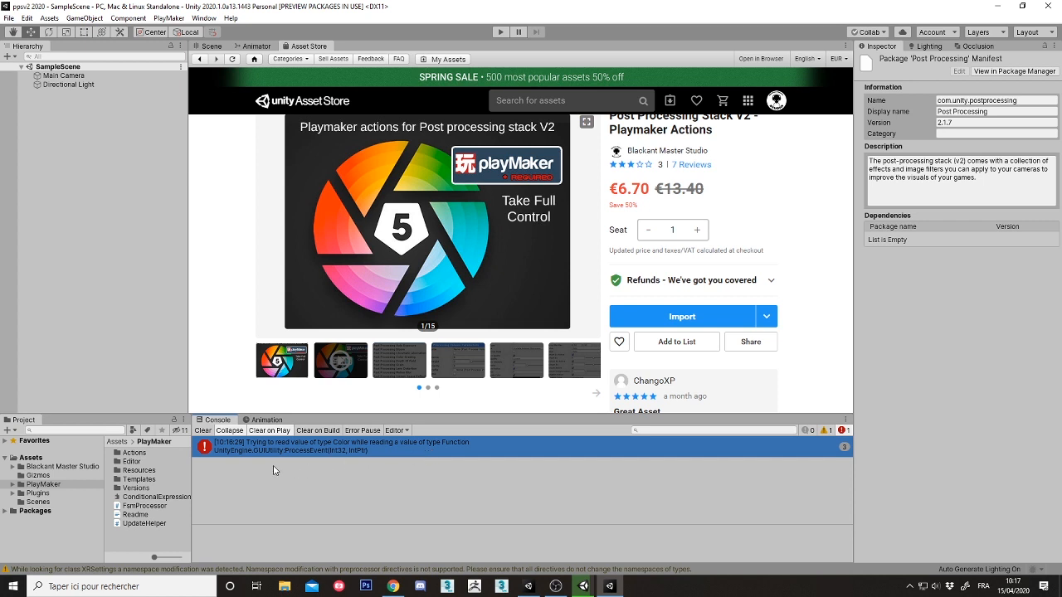
pyautogui.click(202, 430)
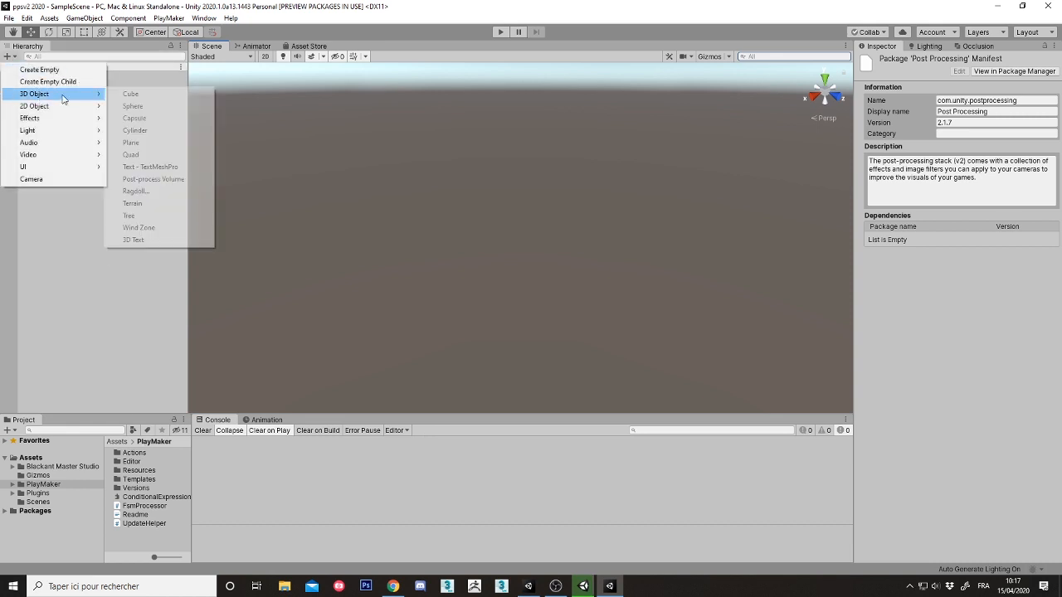
# Step: Add a plane and cube, then give Main Camera a global Post-process Volume with a new profile
pyautogui.click(130, 143)
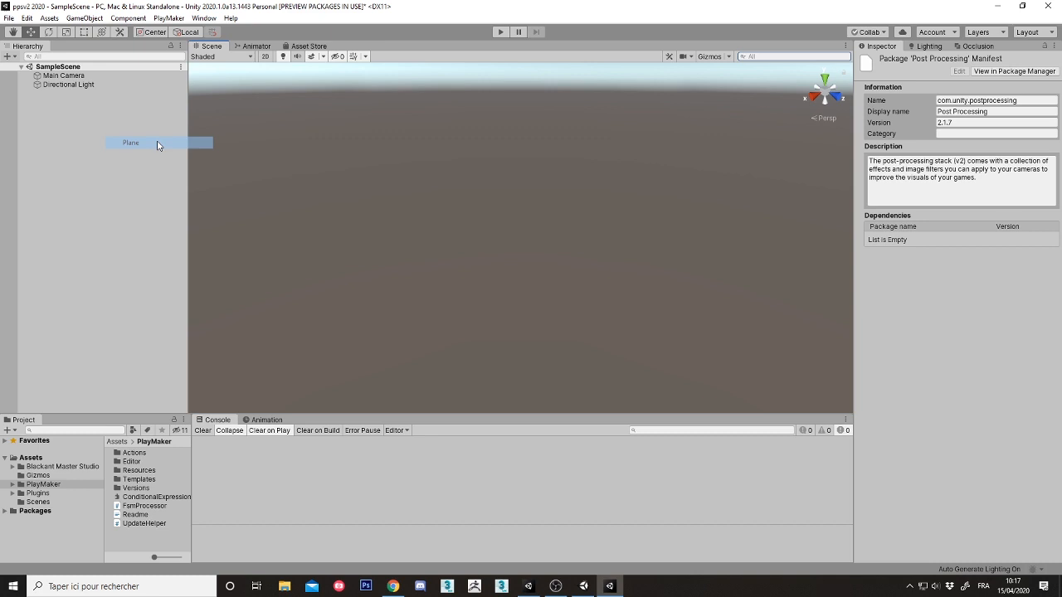
pyautogui.click(131, 142)
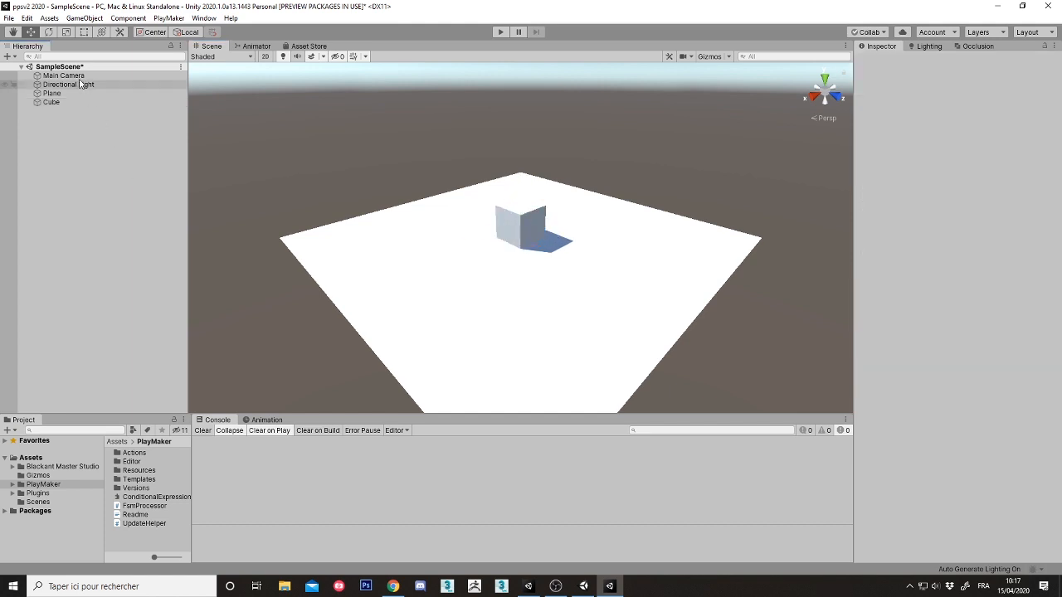
pyautogui.click(64, 74)
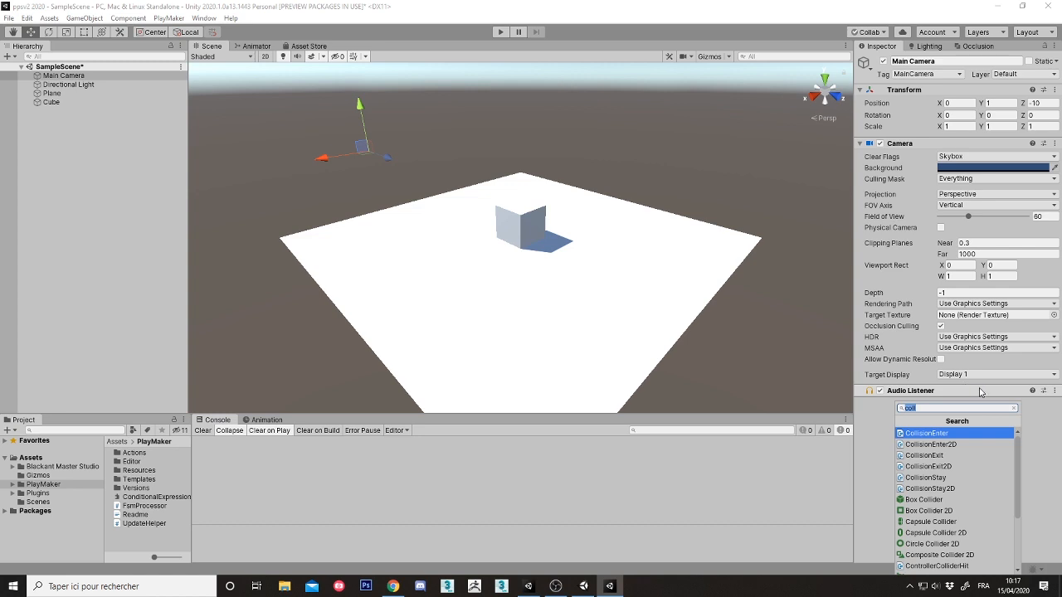
pyautogui.write('post')
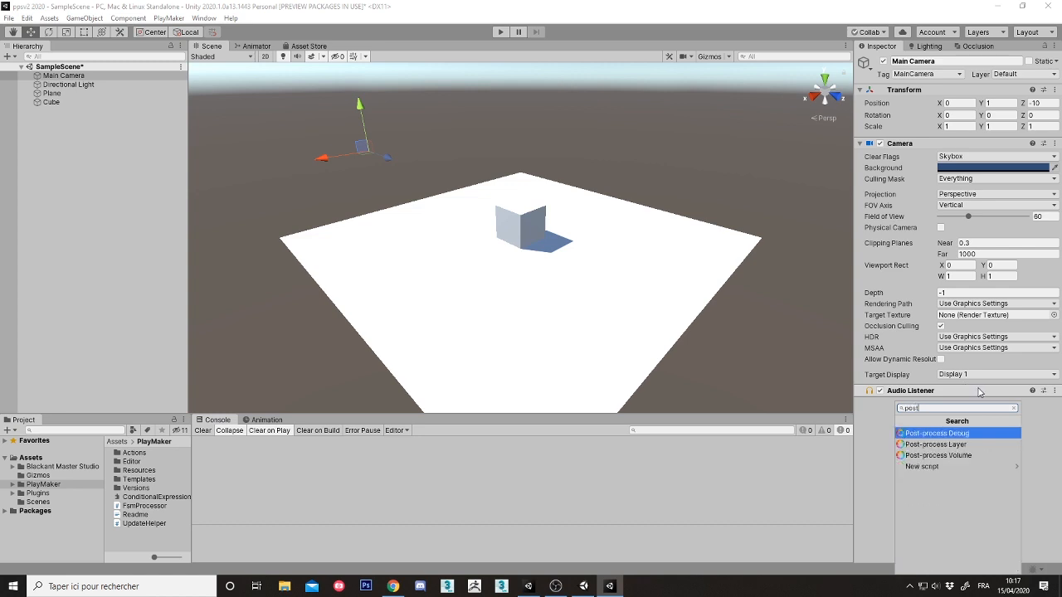
pyautogui.moveTo(979, 454)
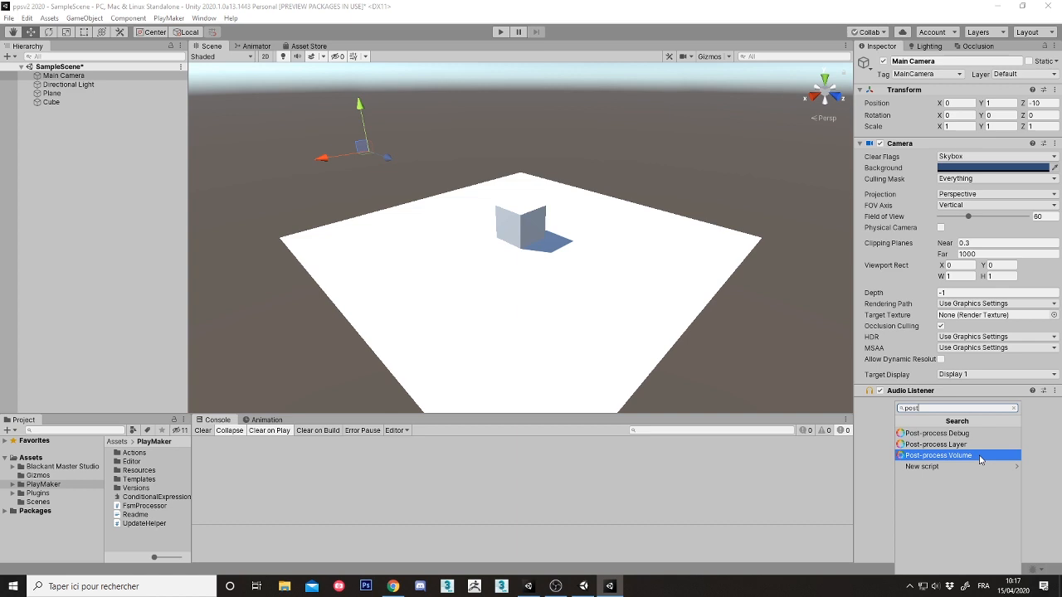
pyautogui.click(938, 456)
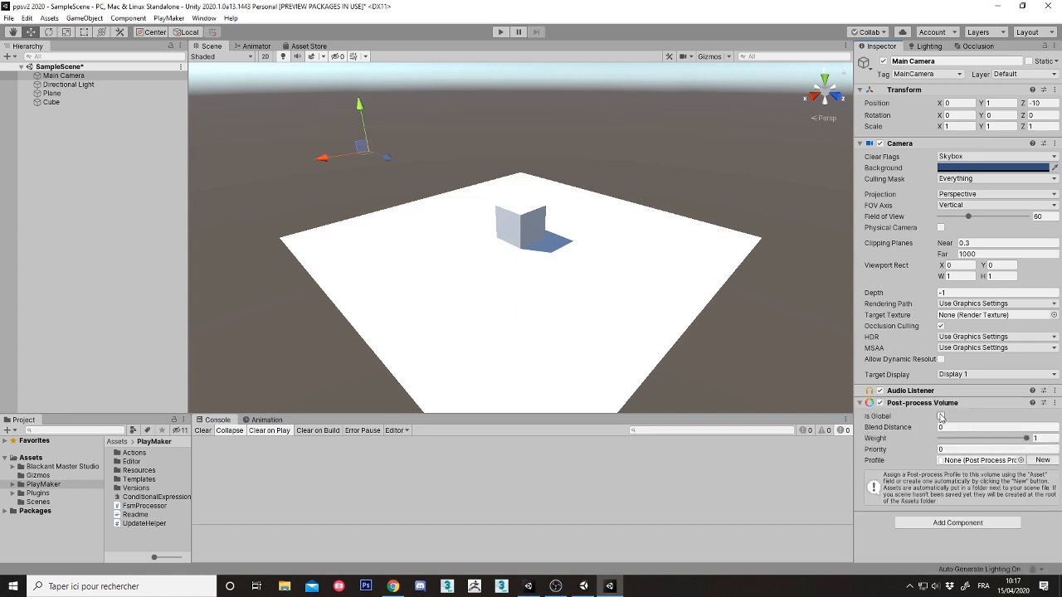
pyautogui.click(941, 416)
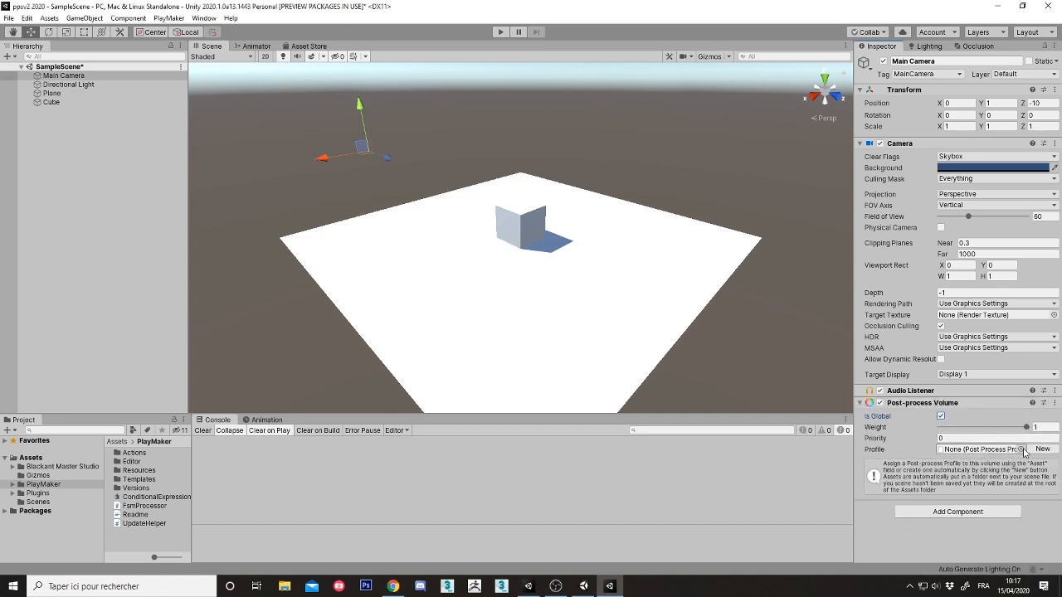
pyautogui.click(1022, 449)
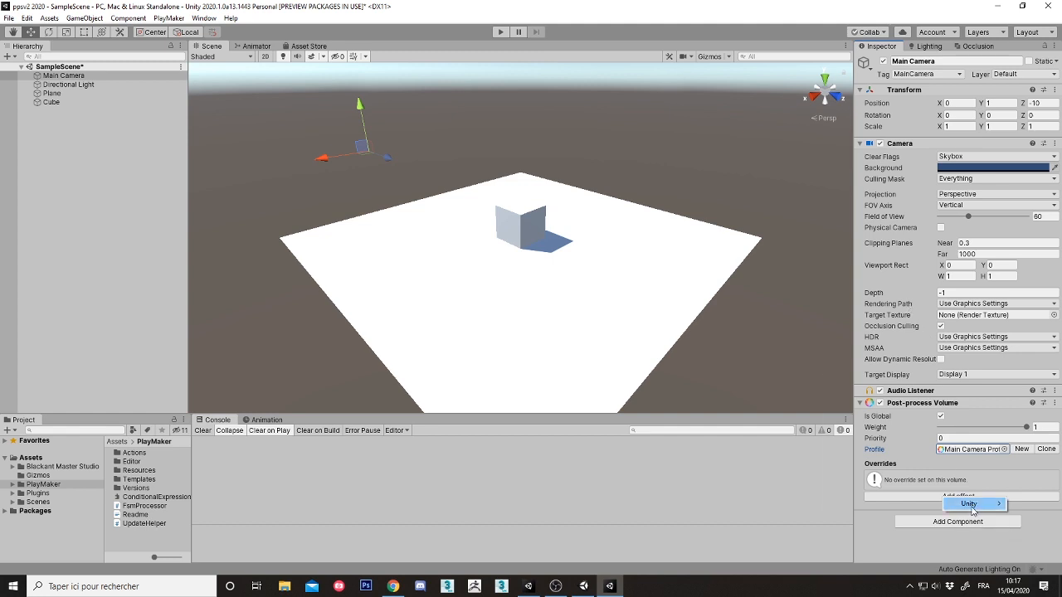
# Step: Add a Vignette effect and override its intensity to about 0.531
pyautogui.click(968, 504)
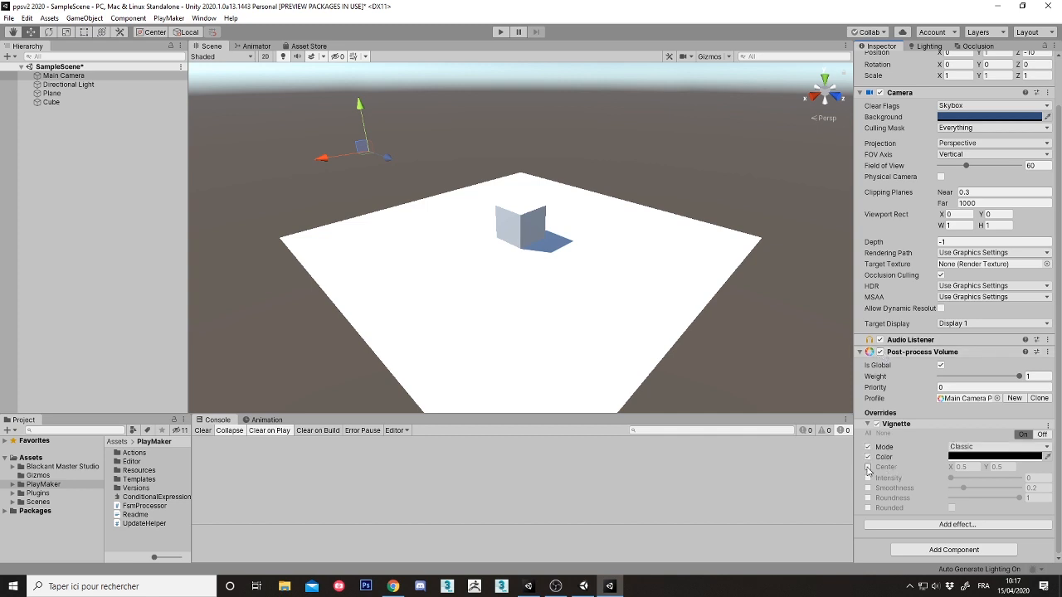
pyautogui.click(868, 479)
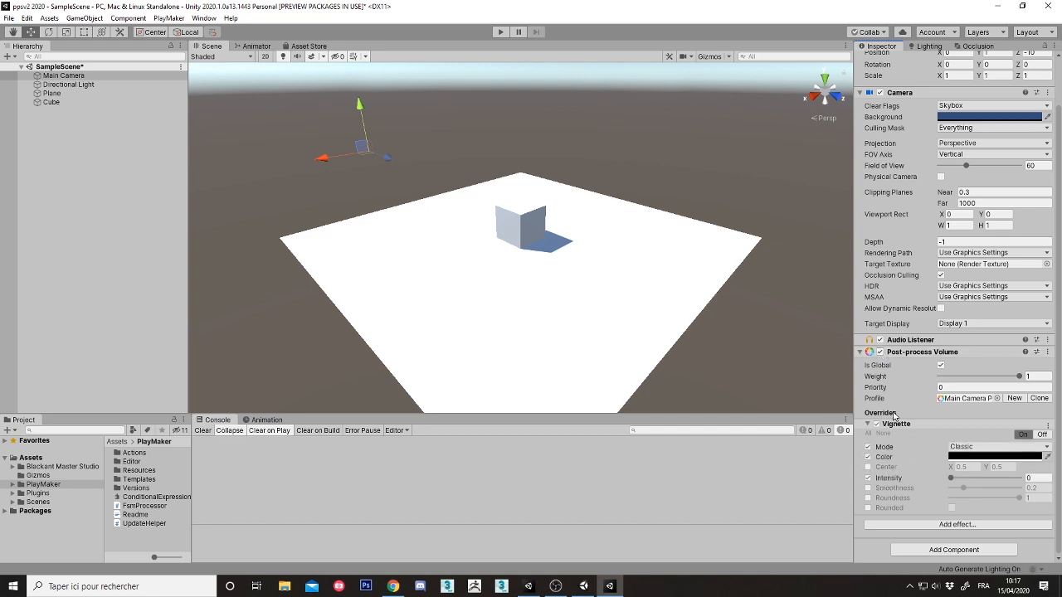
pyautogui.click(868, 467)
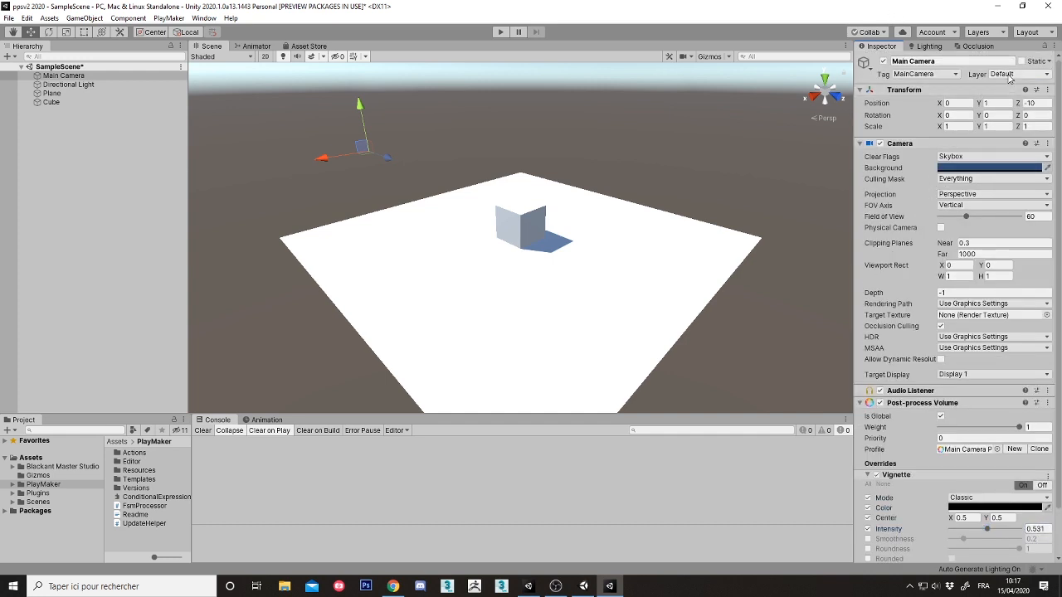
# Step: Add a user layer named postprocess and reselect the Main Camera
pyautogui.click(999, 74)
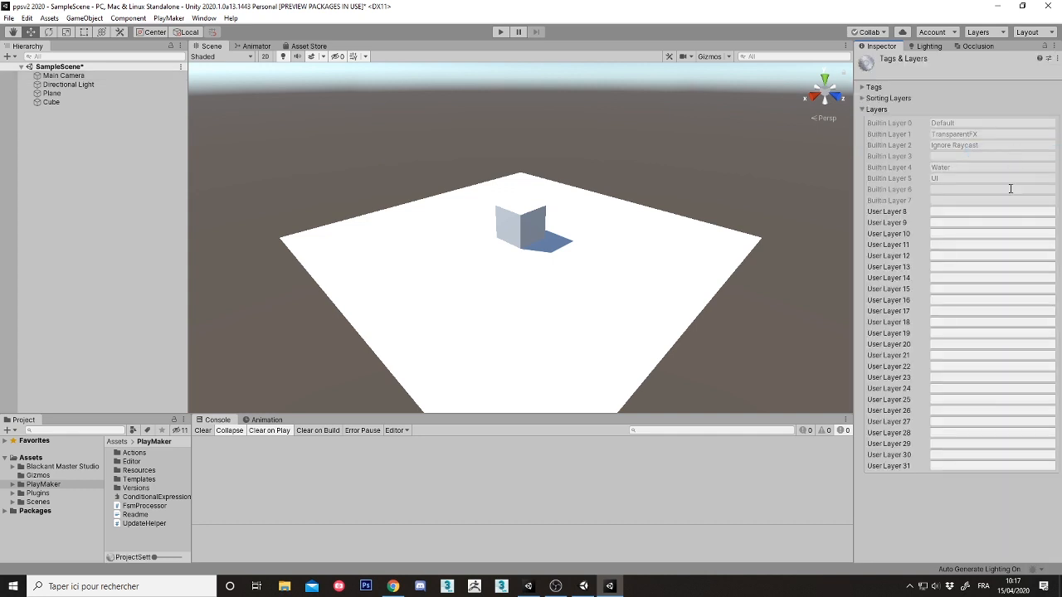
pyautogui.write('po')
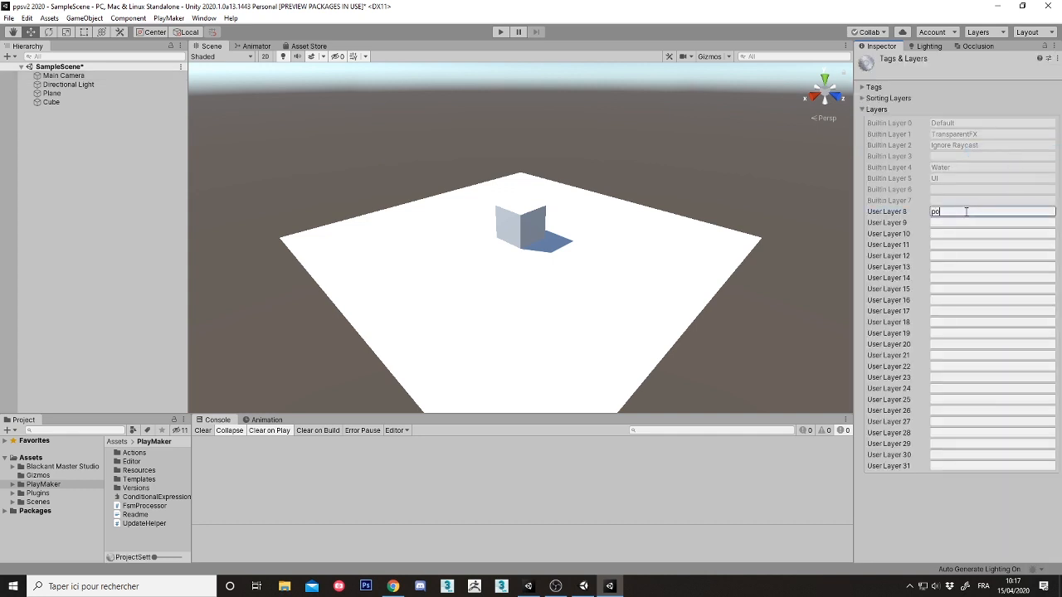
pyautogui.write('postprocess')
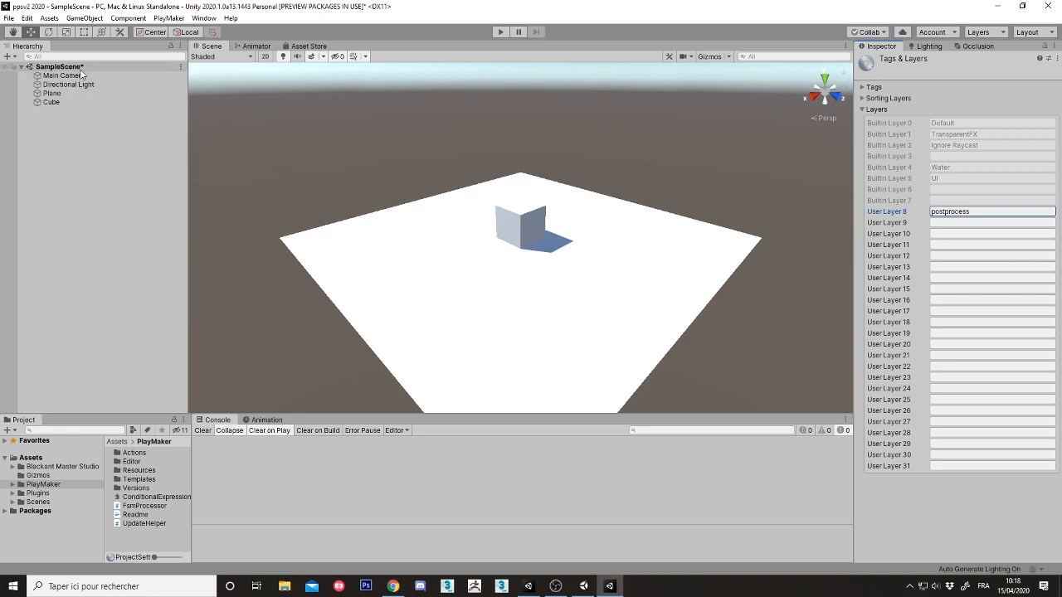
pyautogui.click(63, 75)
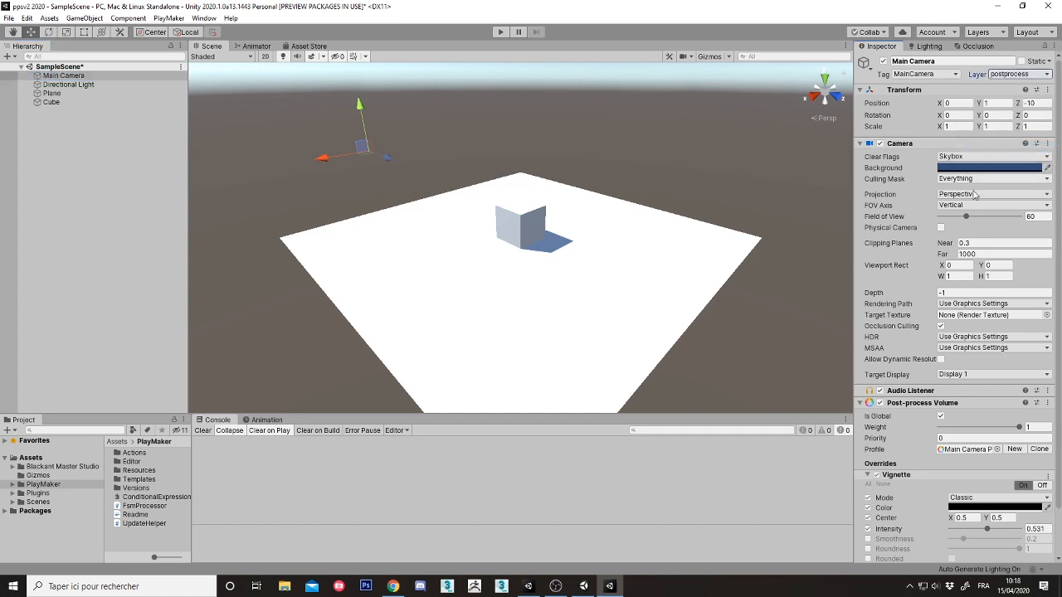
# Step: Add a Post-process Layer component to Main Camera, set to the postprocess layer
pyautogui.scroll(-3)
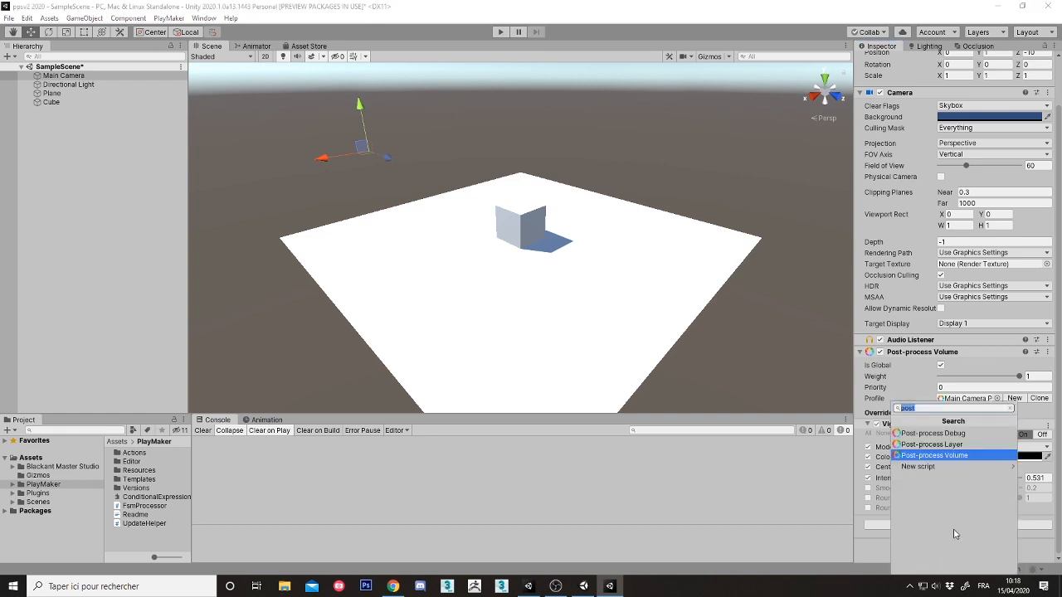
pyautogui.click(934, 455)
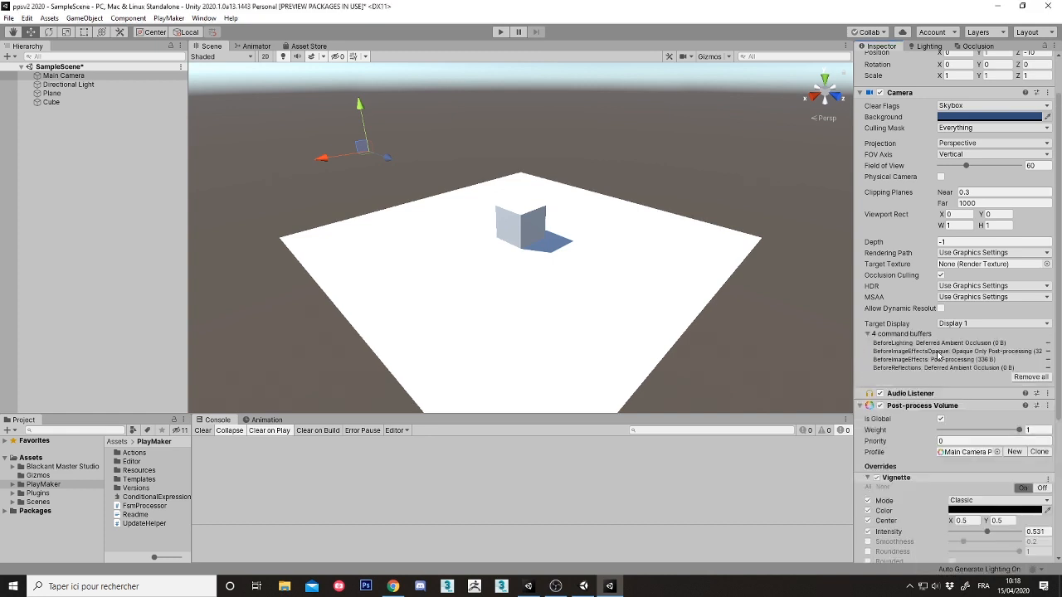
pyautogui.scroll(-3)
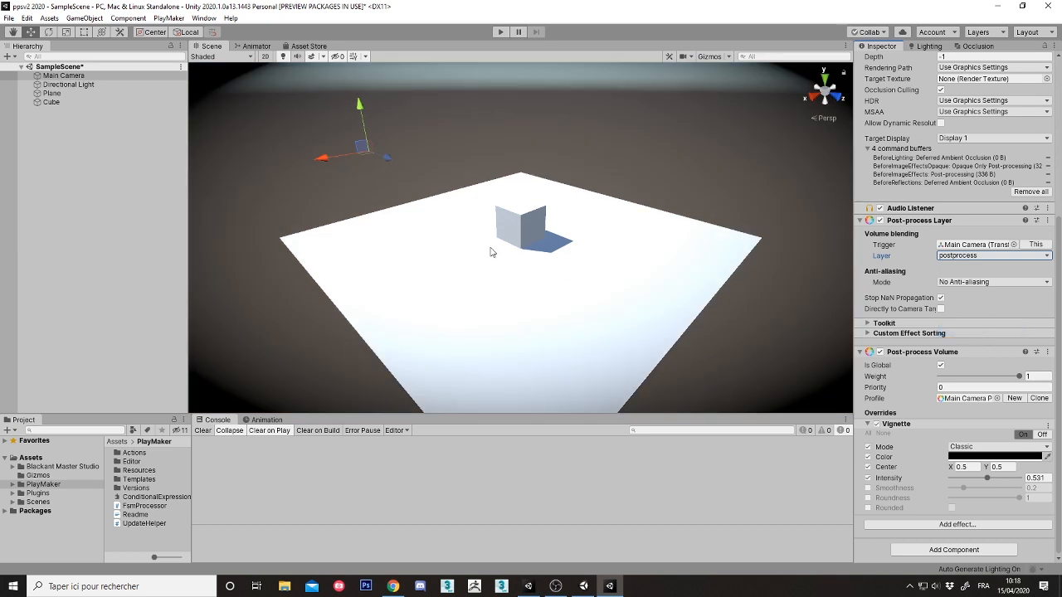
pyautogui.moveTo(452, 414)
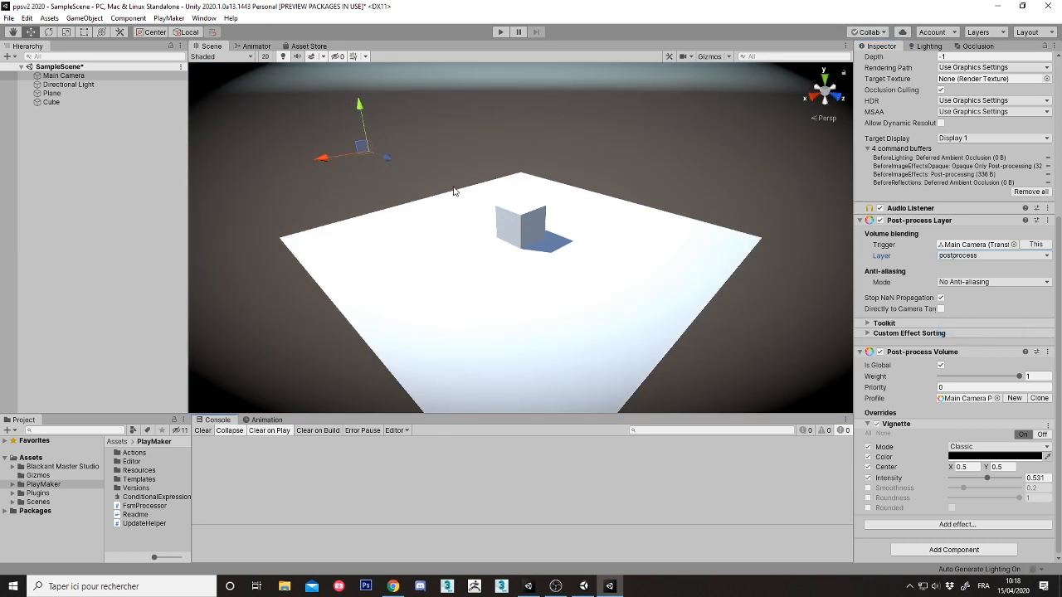
pyautogui.moveTo(630, 448)
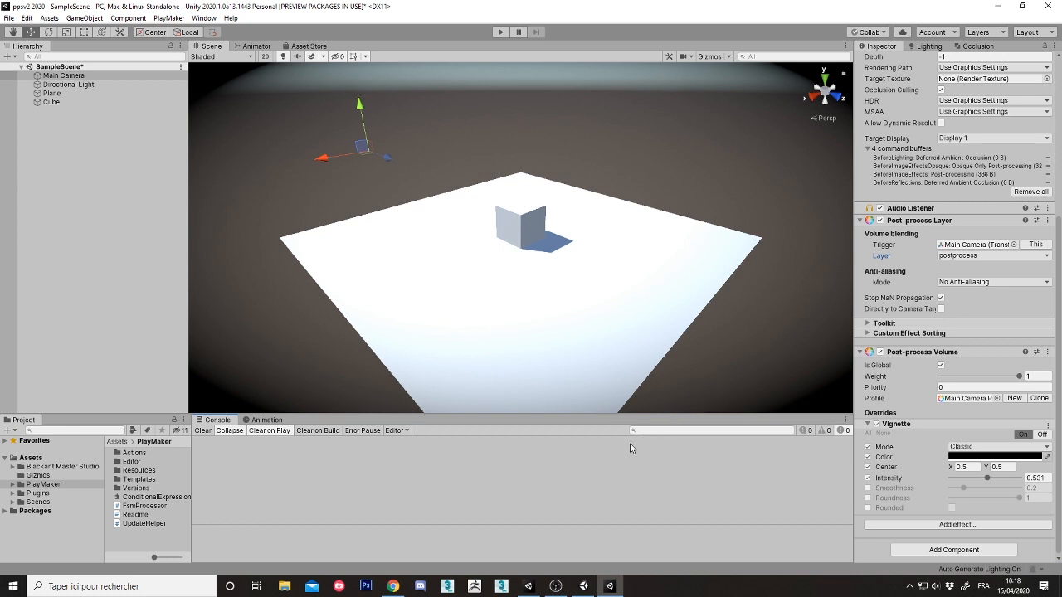
pyautogui.moveTo(606, 366)
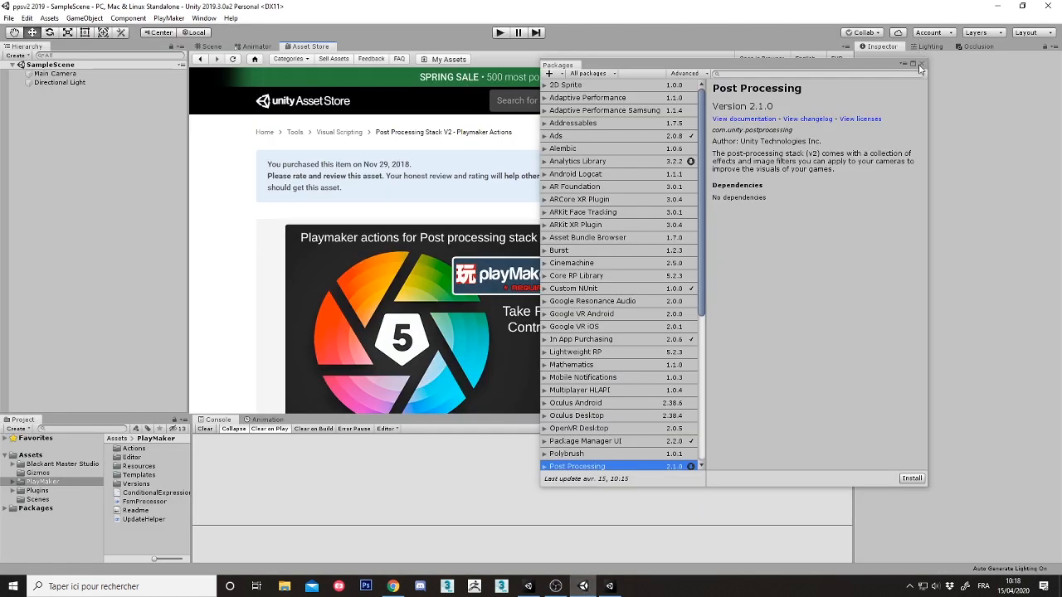
# Step: Close the package list and return to the Scene view with Main Camera selected
pyautogui.click(920, 65)
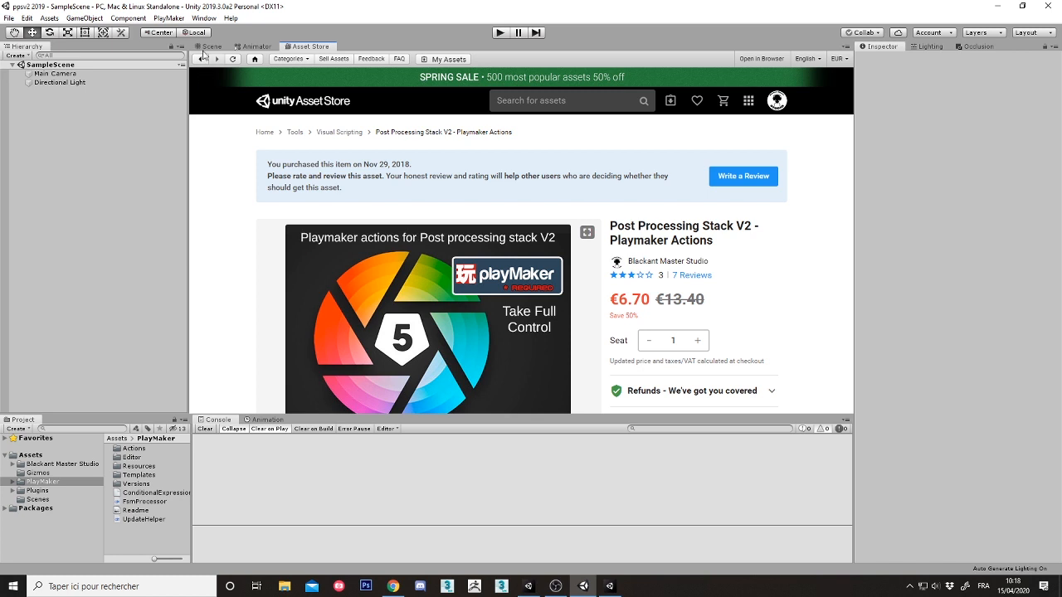
pyautogui.click(209, 45)
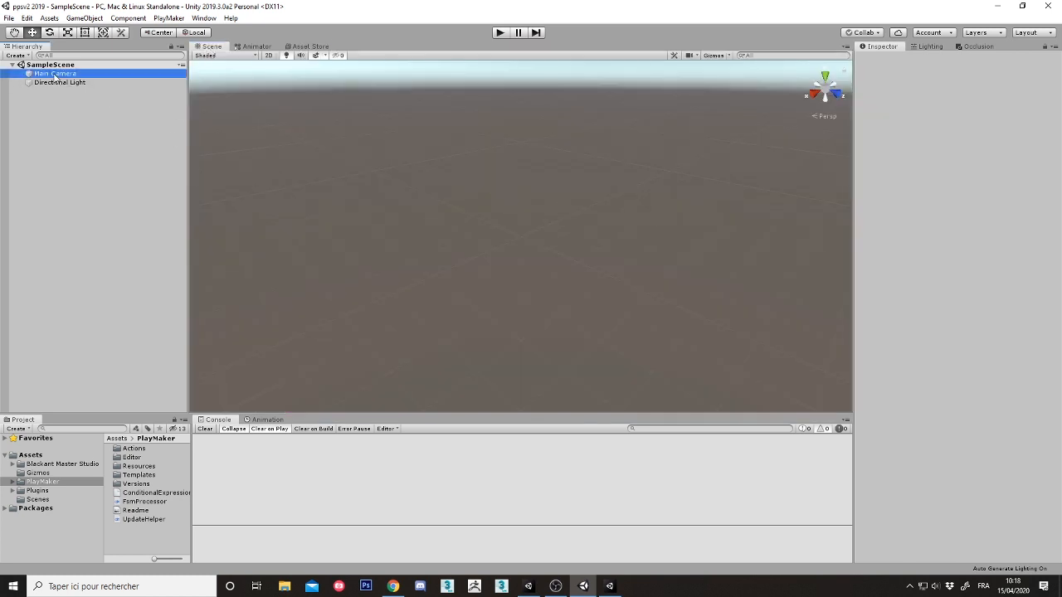
pyautogui.click(55, 73)
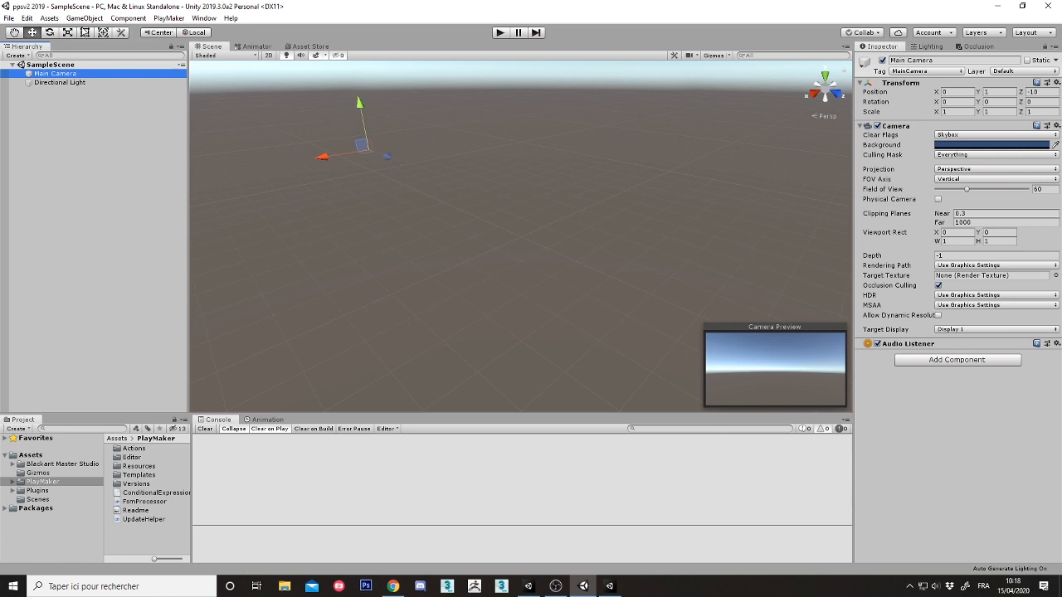
# Step: Create a plane with a child cube and open the tags and layers settings
pyautogui.click(84, 18)
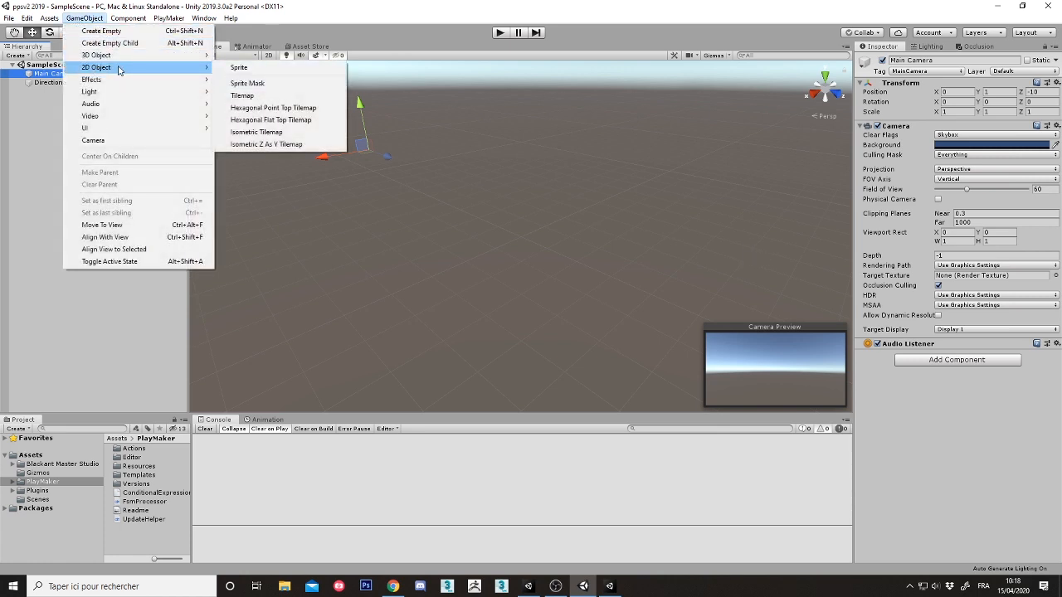
pyautogui.moveTo(96, 55)
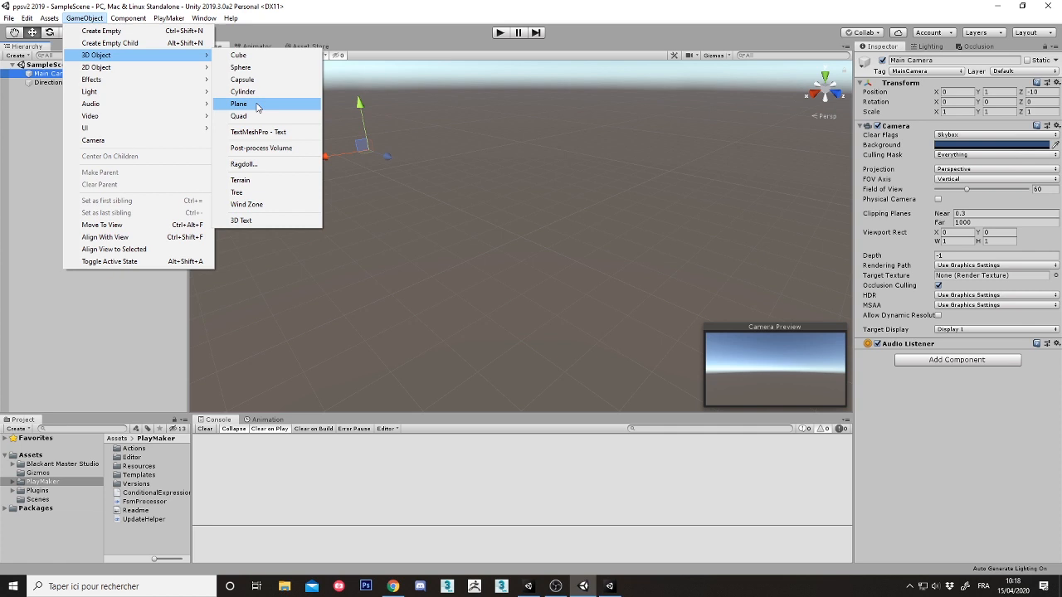
pyautogui.click(239, 104)
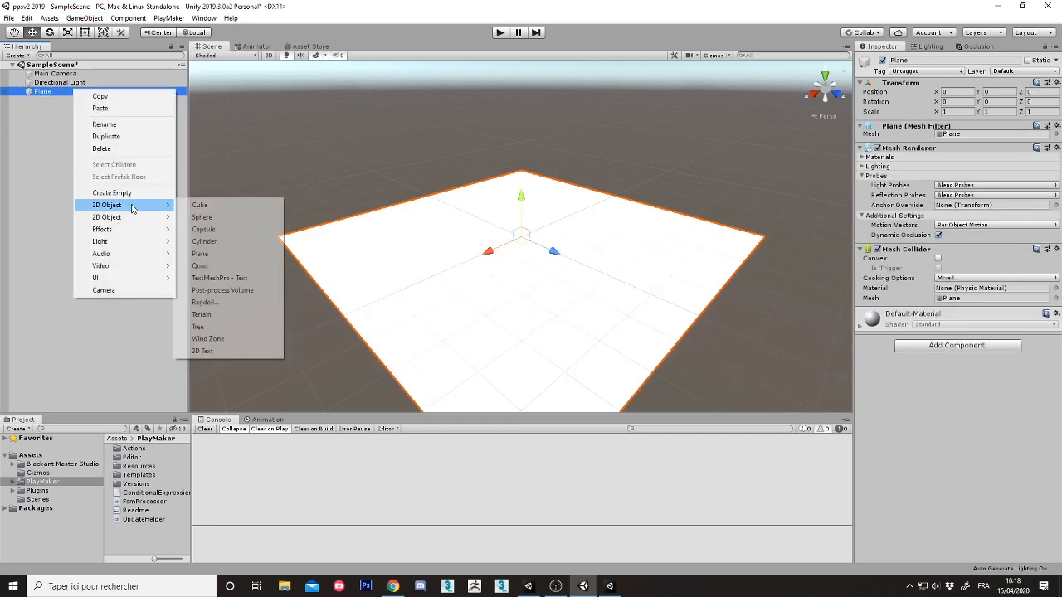
pyautogui.click(199, 205)
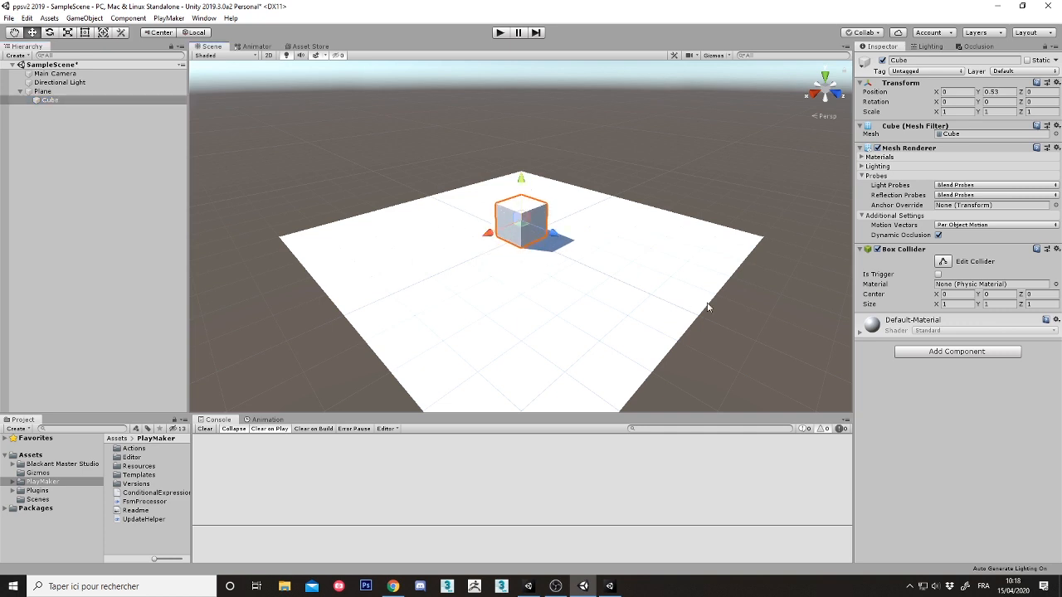
pyautogui.click(56, 73)
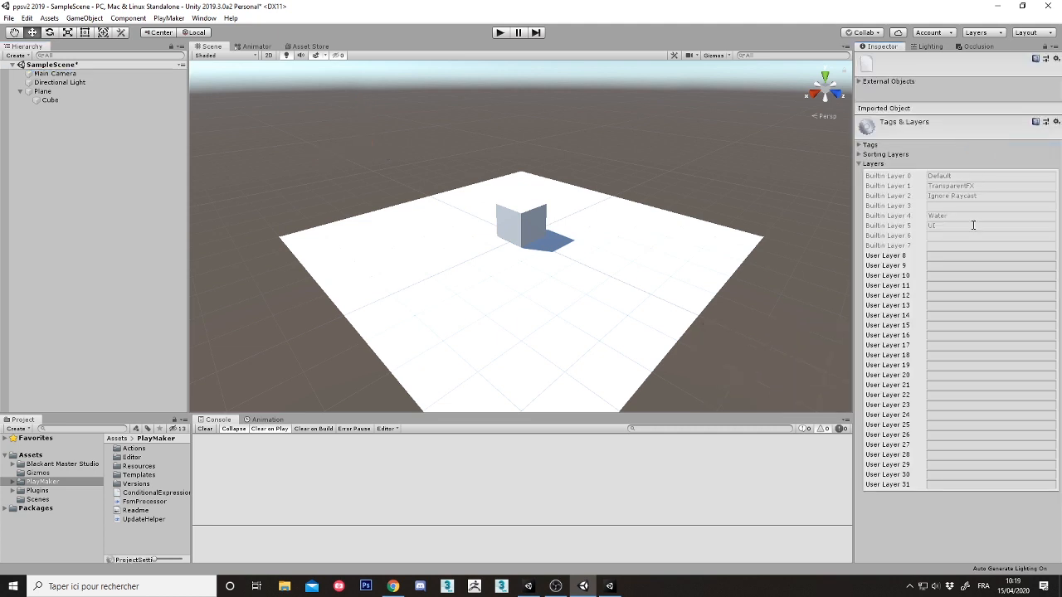
# Step: Name User Layer 8 'post process' and reselect the Main Camera
pyautogui.write('postprocess')
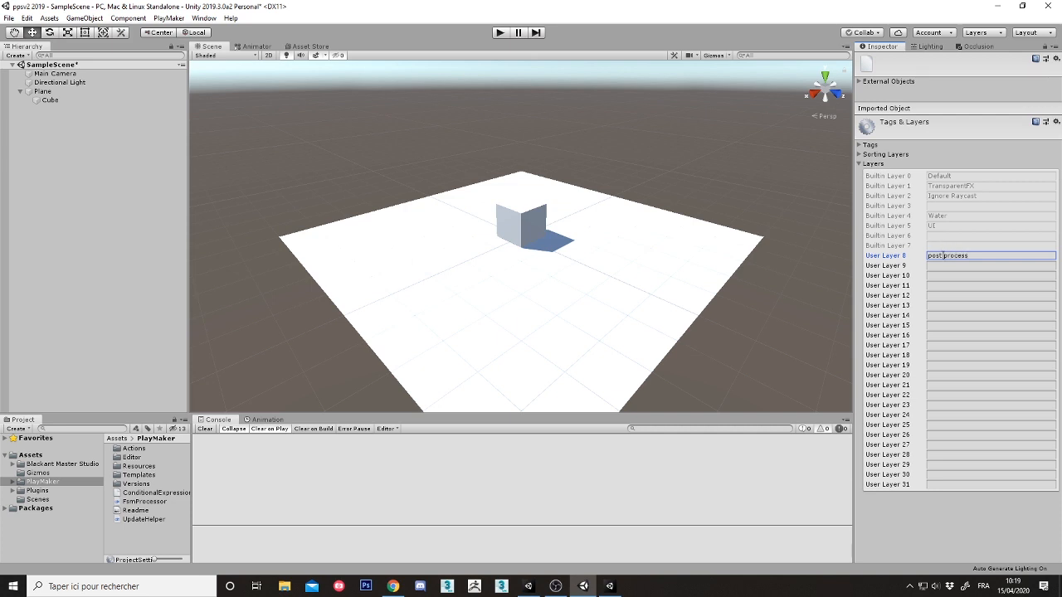
pyautogui.click(56, 74)
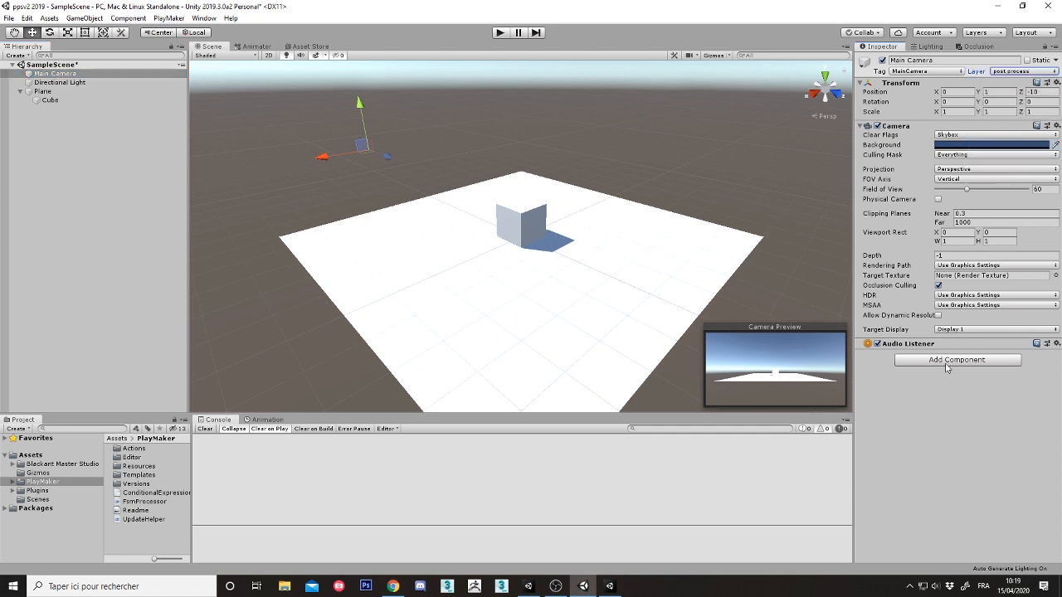
# Step: Add a Post-process Layer on the post process layer and a global Post-process Volume to Main Camera
pyautogui.click(958, 359)
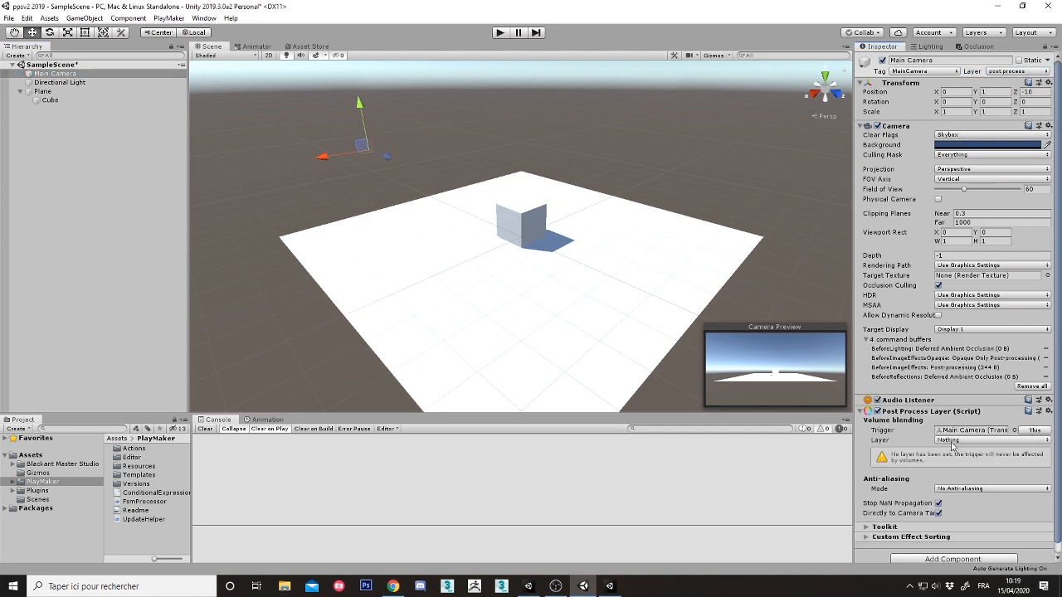
pyautogui.click(991, 440)
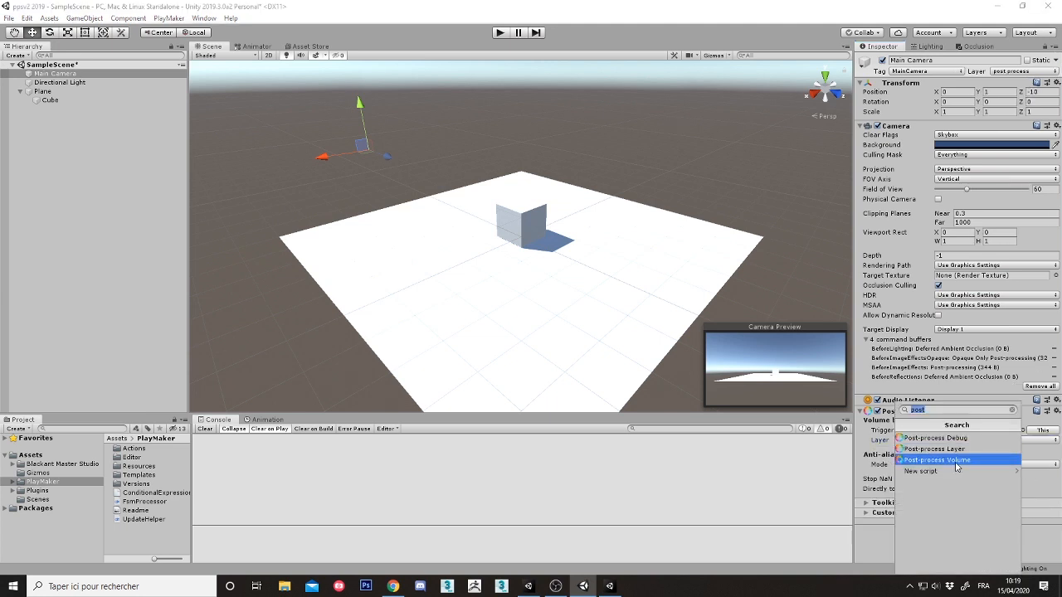
pyautogui.click(938, 459)
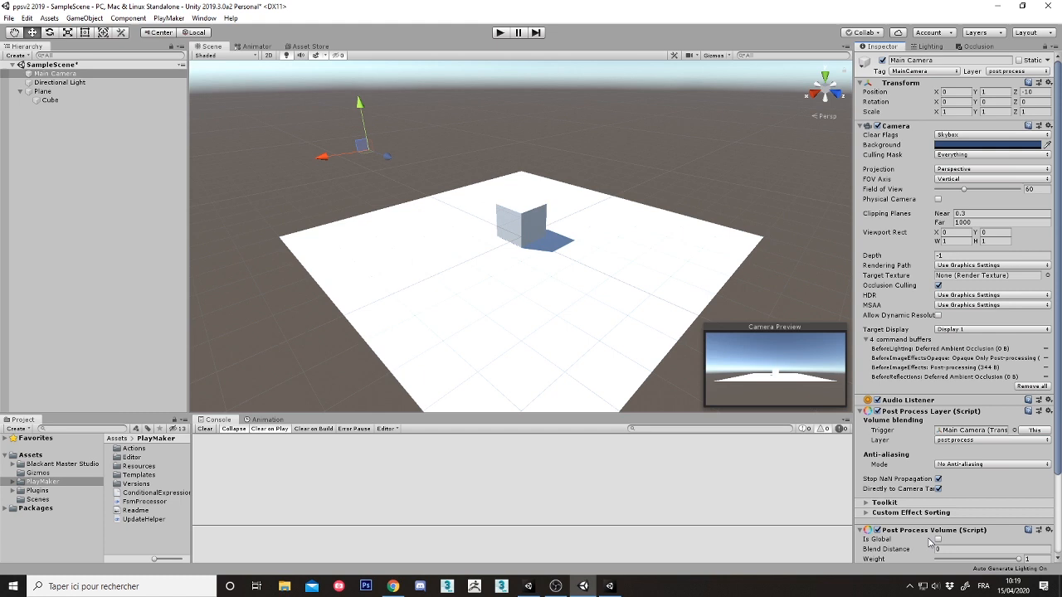
pyautogui.click(938, 539)
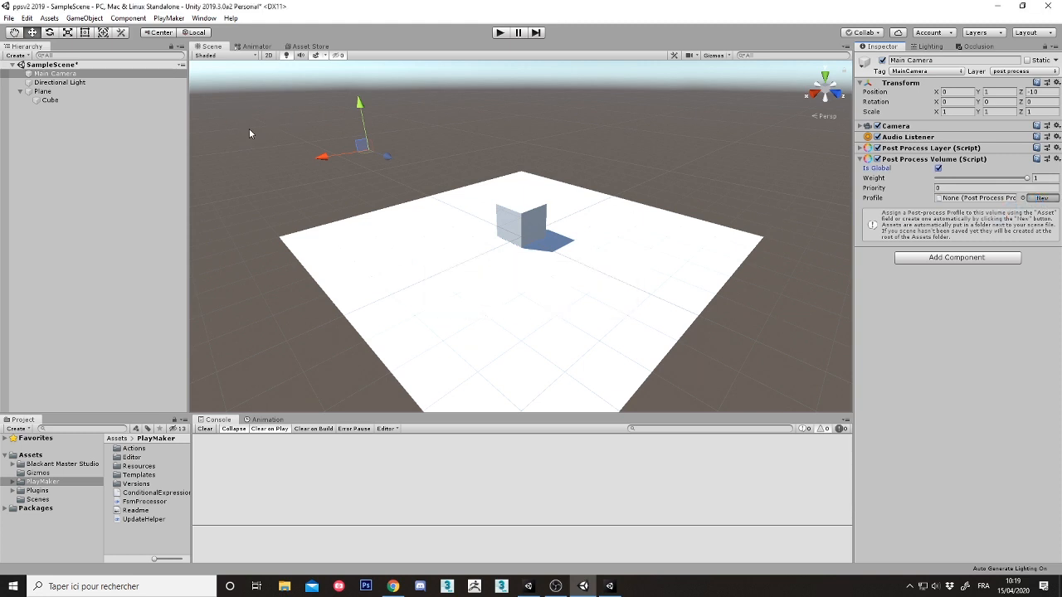
# Step: Create a new volume profile containing a Vignette effect with intensity about 0.65
pyautogui.click(1021, 197)
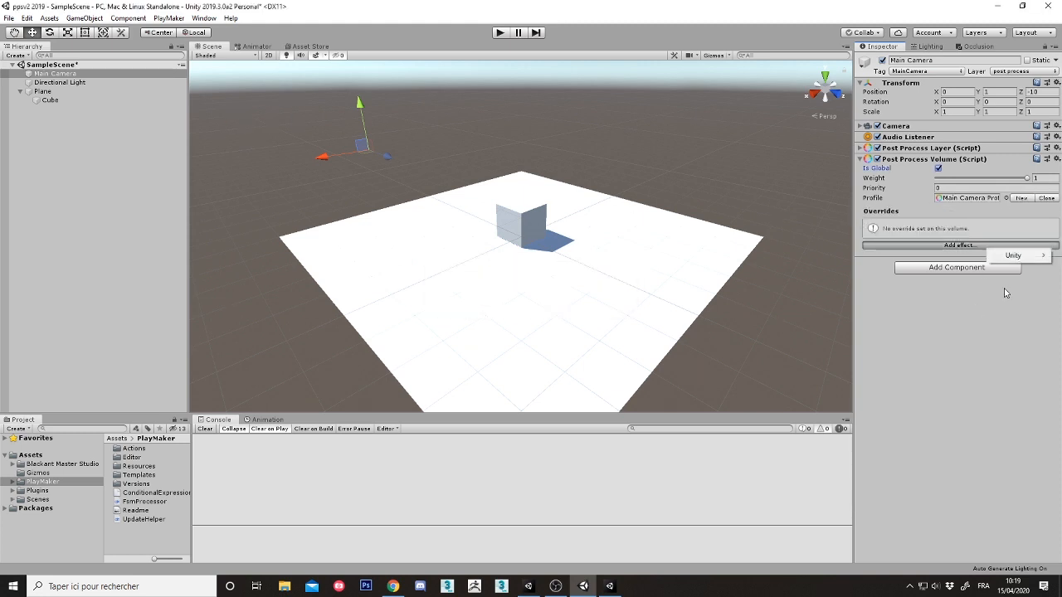
pyautogui.click(1013, 255)
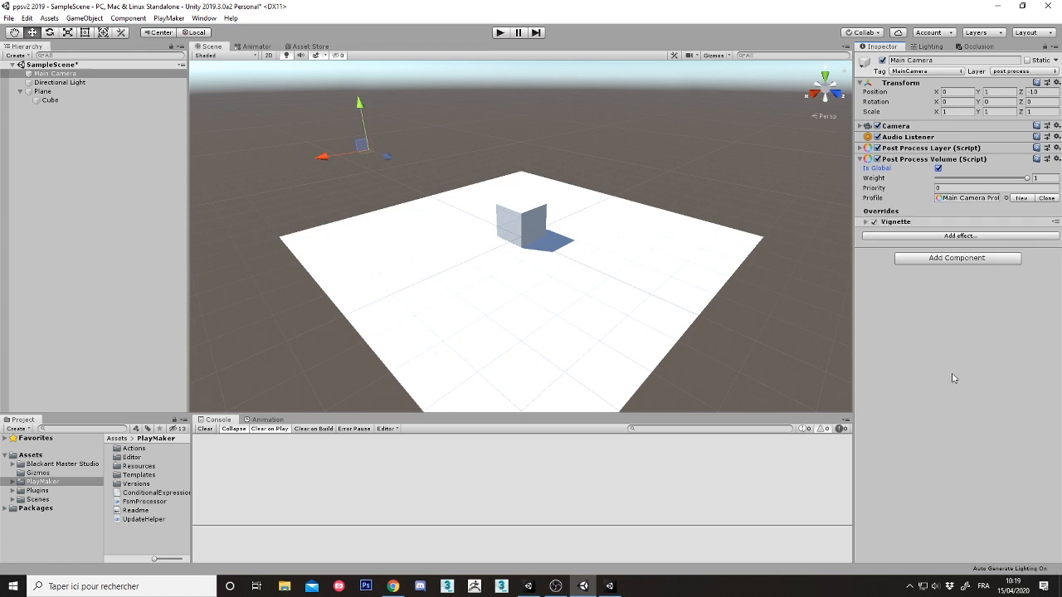
pyautogui.click(867, 221)
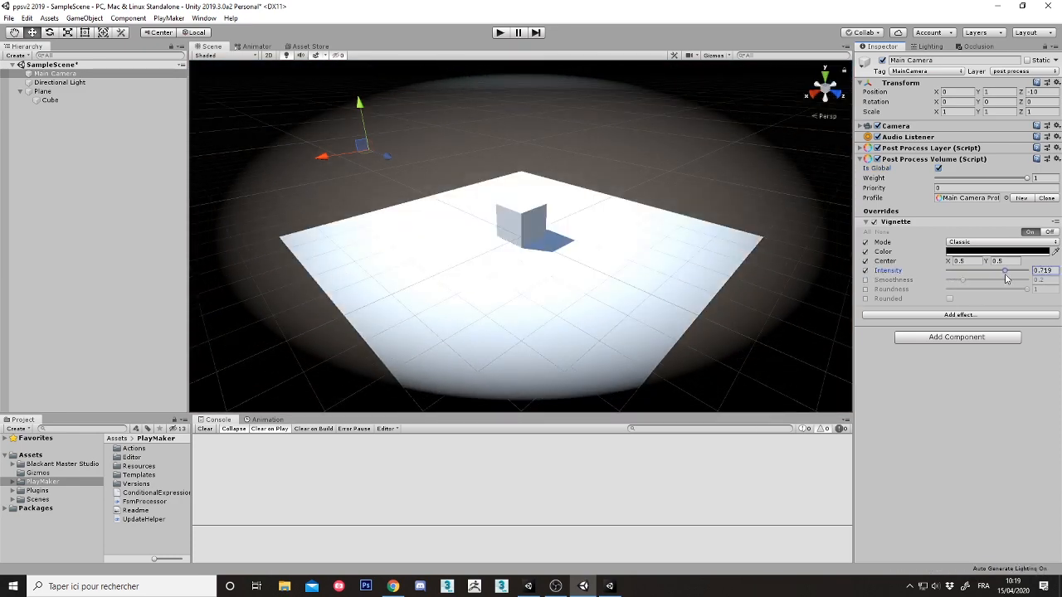
pyautogui.moveTo(1004, 271); pyautogui.dragTo(999, 271)
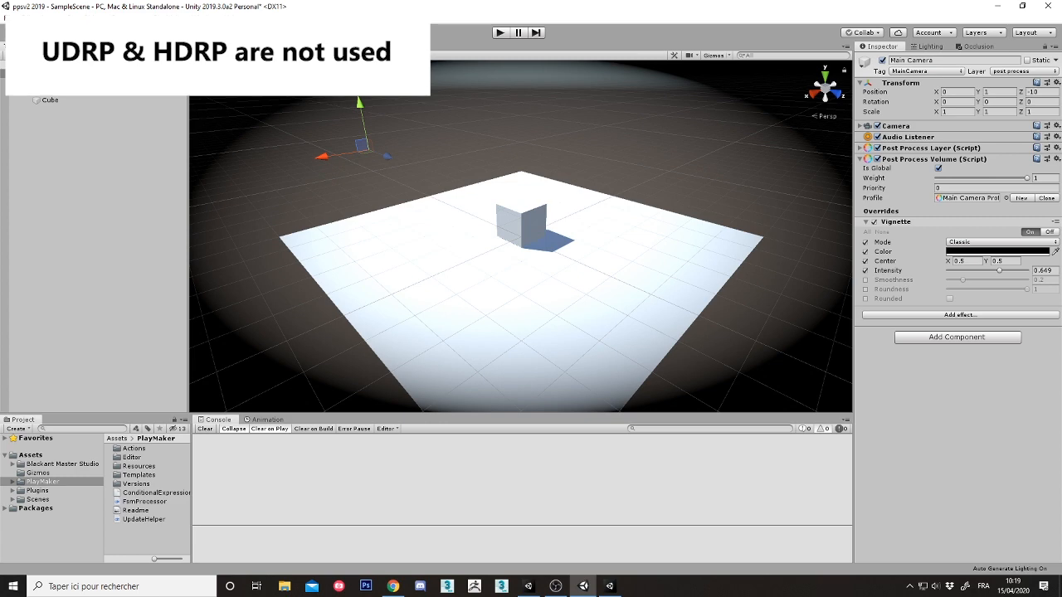
# Step: Switch to the Game view to see the vignette, then bring up the PlayMaker menu
pyautogui.click(500, 32)
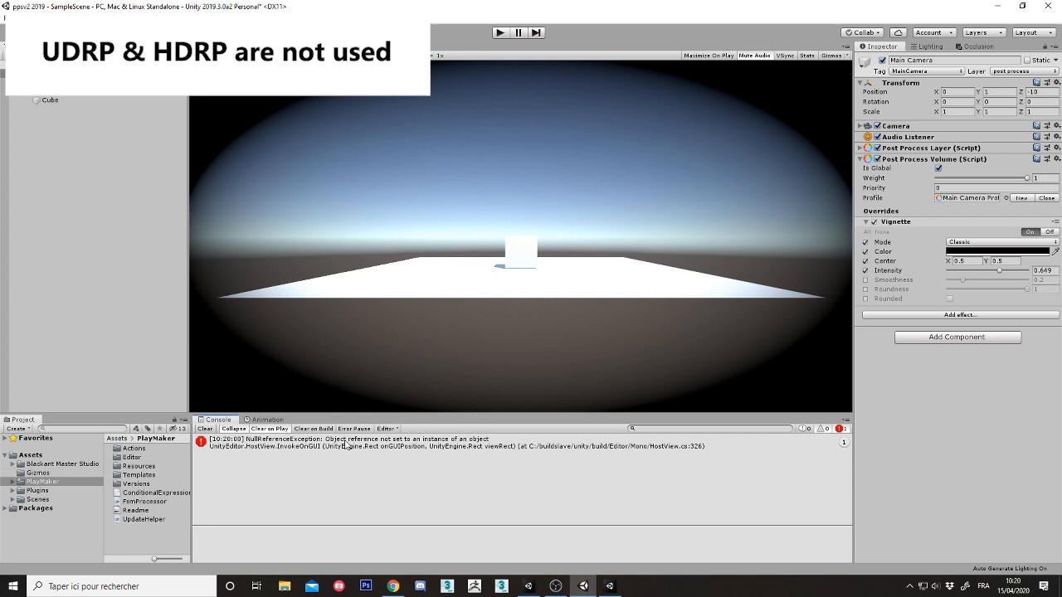
pyautogui.moveTo(326, 475)
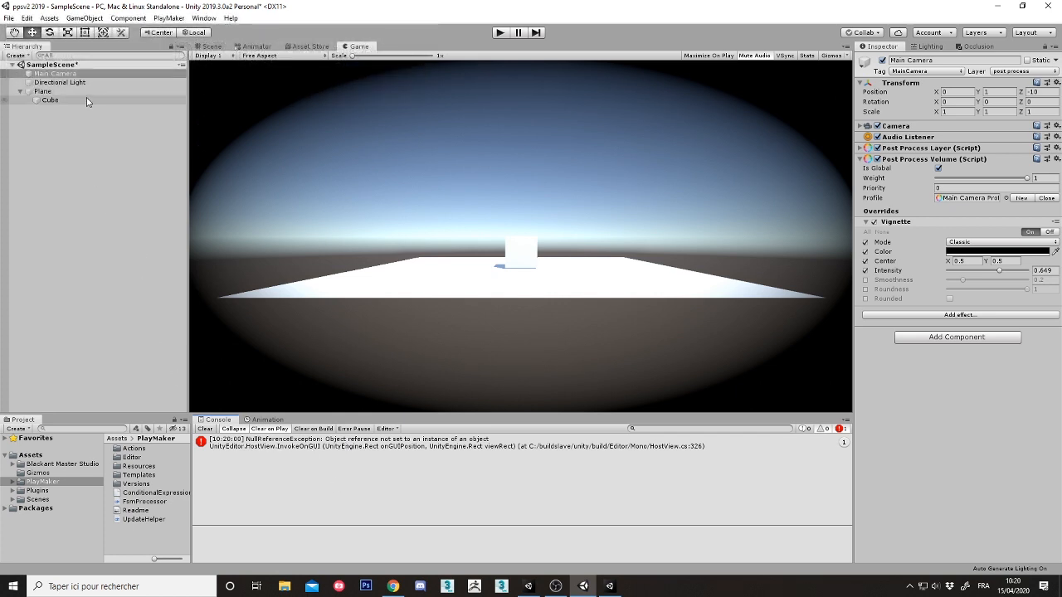
pyautogui.click(167, 17)
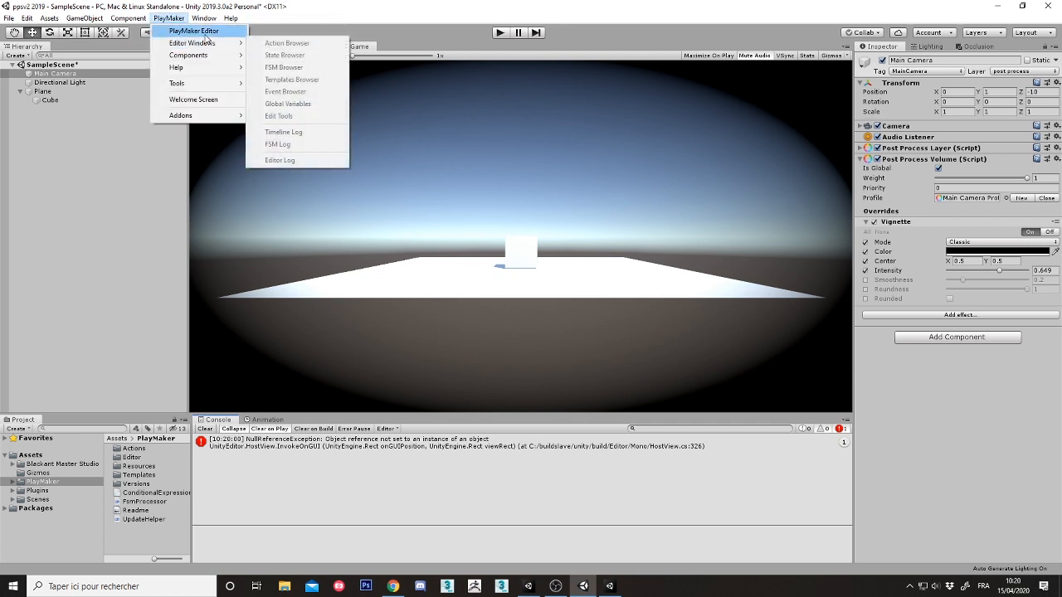
# Step: Choose PlayMaker Editor from the PlayMaker menu
pyautogui.click(193, 30)
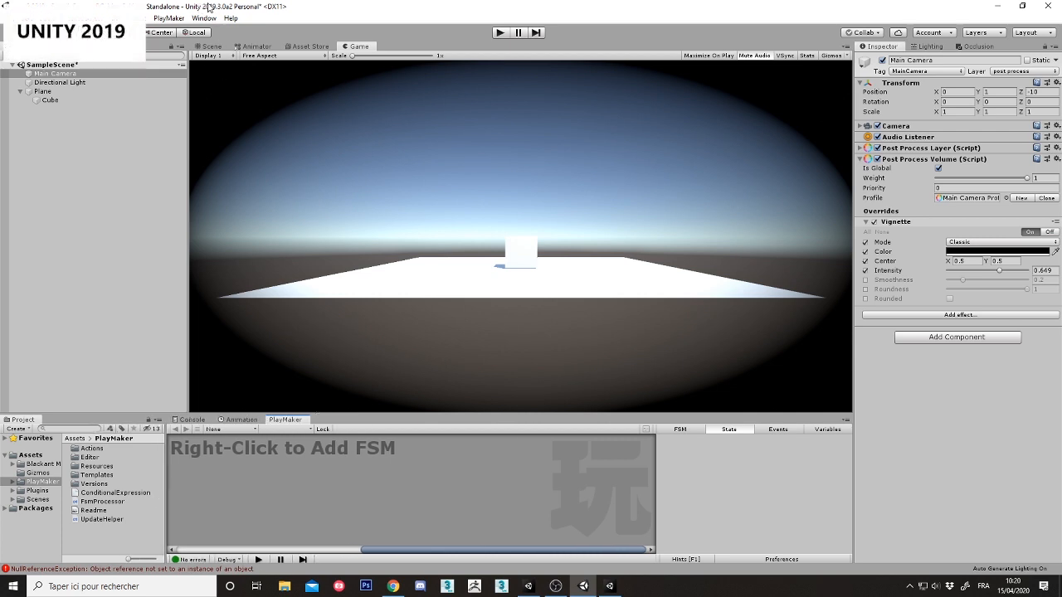
pyautogui.moveTo(350, 415)
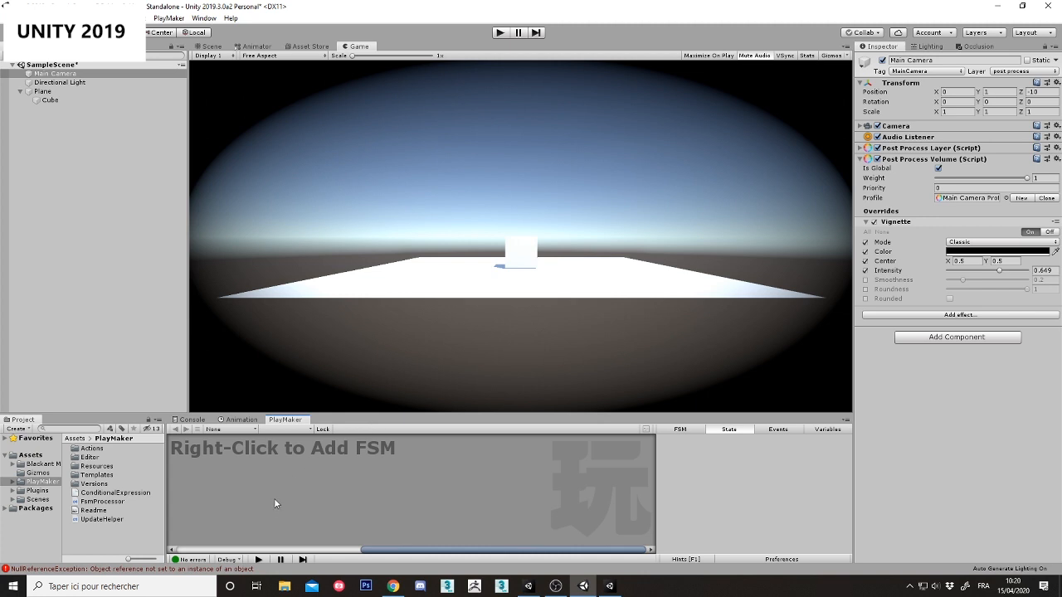
pyautogui.moveTo(426, 479)
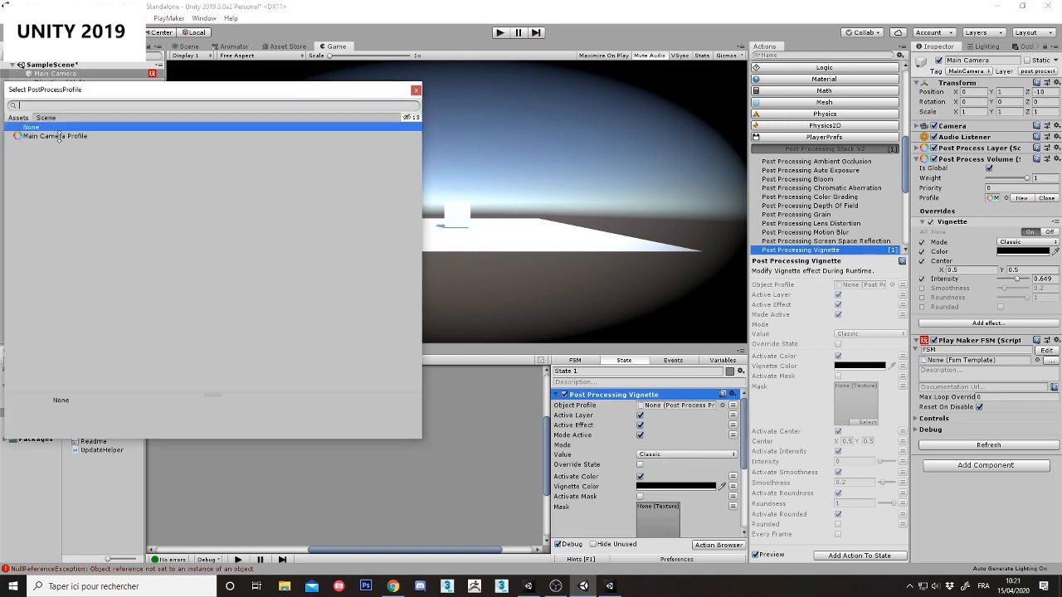
# Step: Use Main Camera Profile as the vignette action's profile and enter play mode
pyautogui.doubleClick(53, 135)
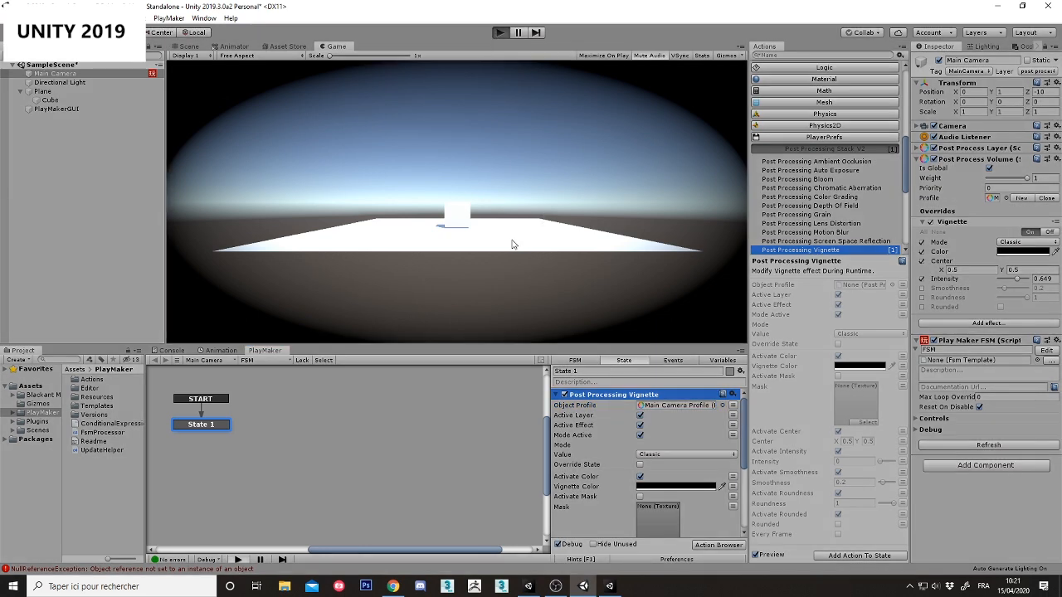
pyautogui.click(500, 33)
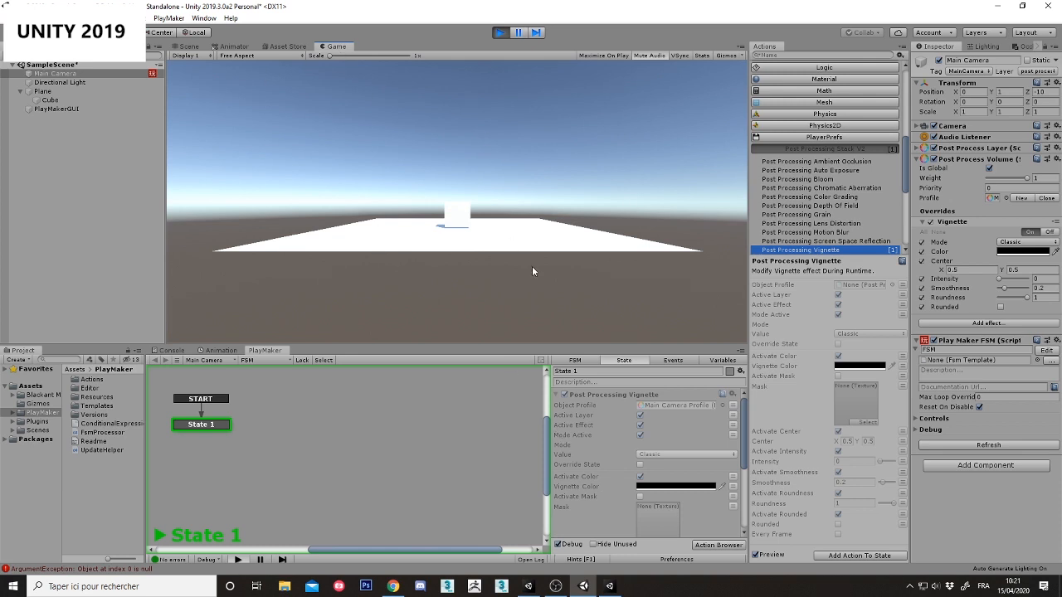
pyautogui.moveTo(635, 465)
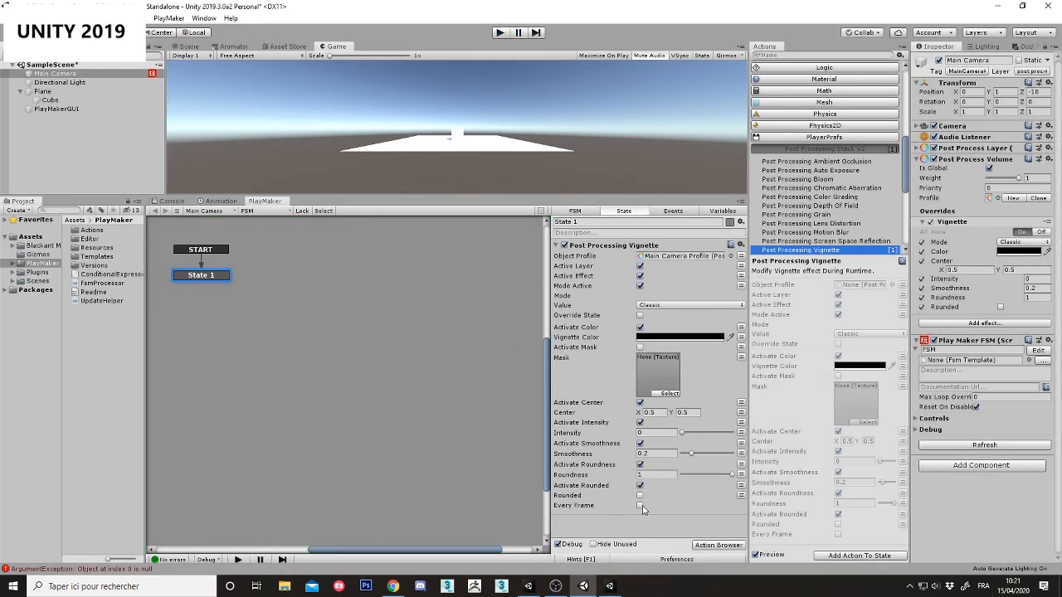
# Step: Make the vignette action update every frame, enter play mode, and increase smoothness
pyautogui.click(639, 506)
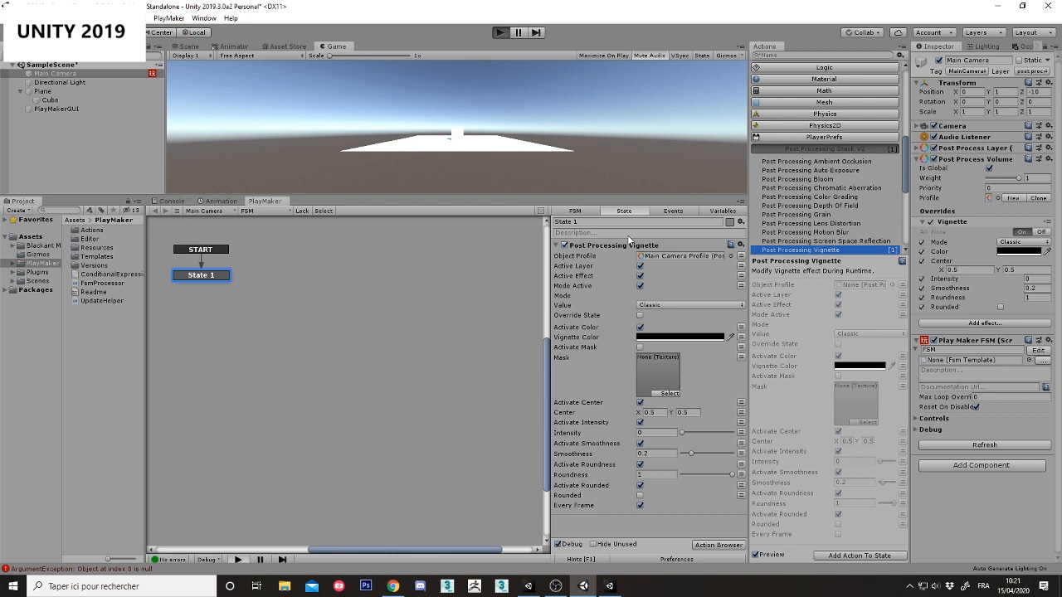
pyautogui.click(499, 32)
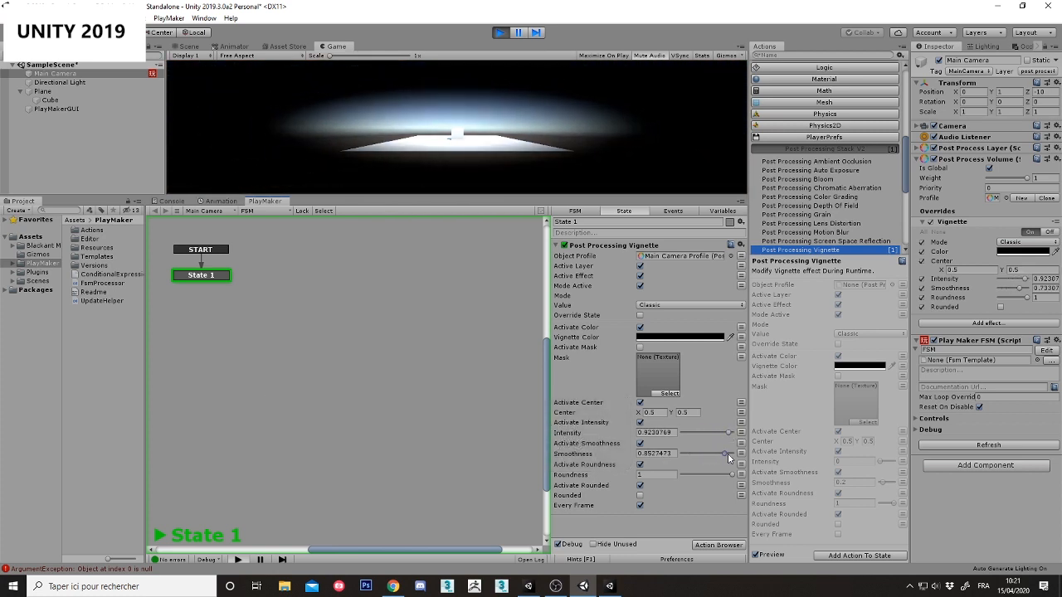
pyautogui.moveTo(729, 454); pyautogui.dragTo(699, 454)
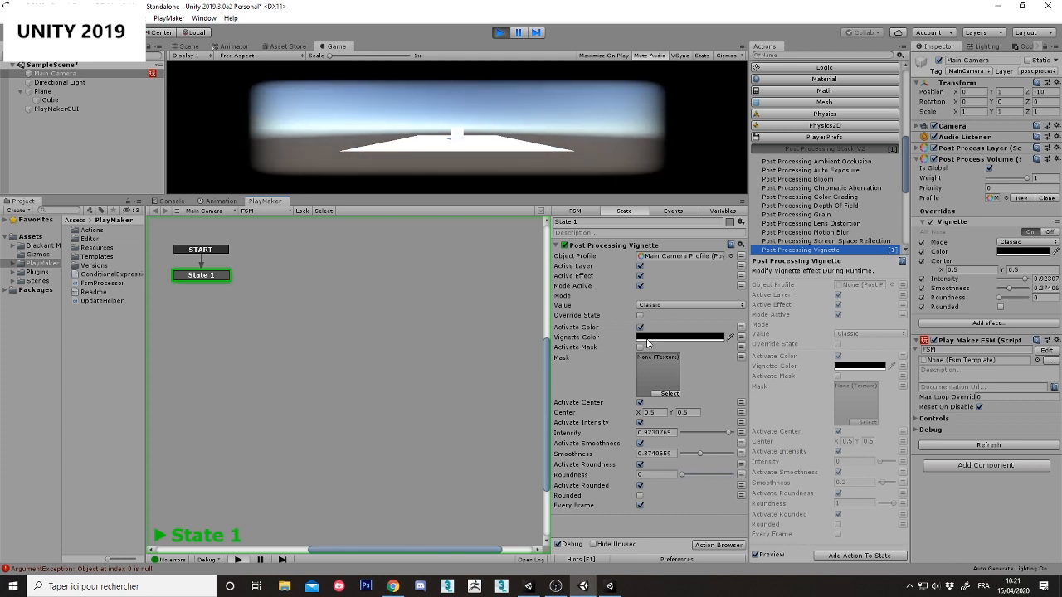
# Step: Toggle Activate Mask and Override State, and set the vignette mode to Masked
pyautogui.click(639, 347)
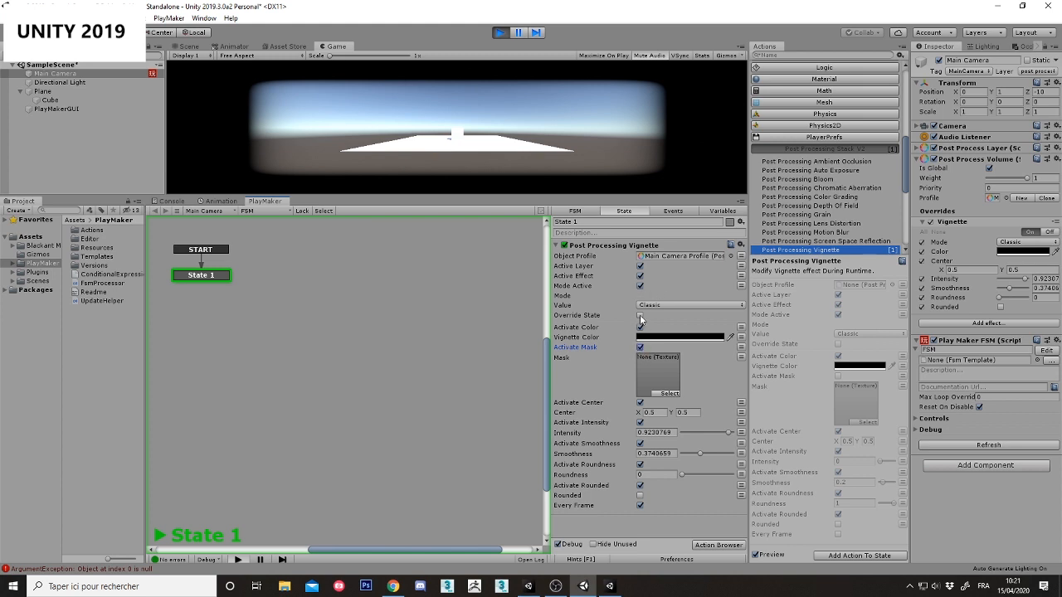
pyautogui.click(640, 316)
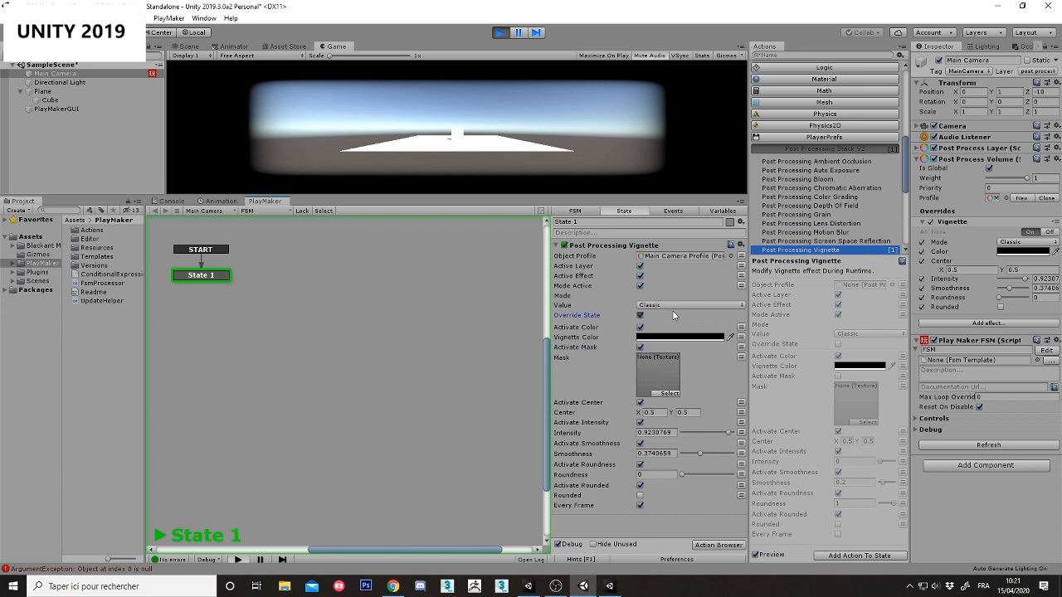
pyautogui.click(688, 305)
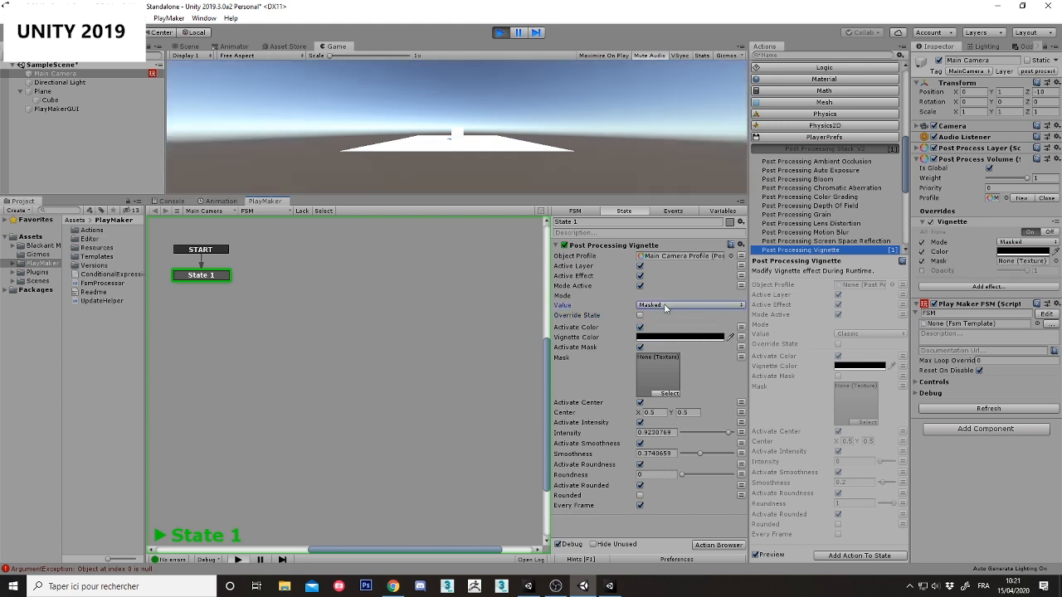
pyautogui.click(689, 306)
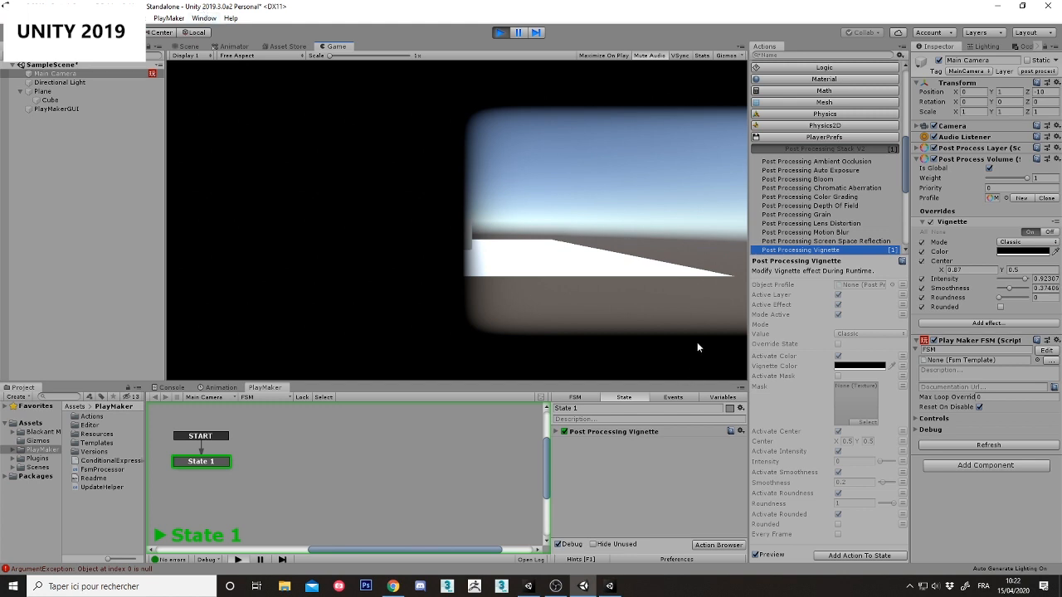
pyautogui.moveTo(201, 380)
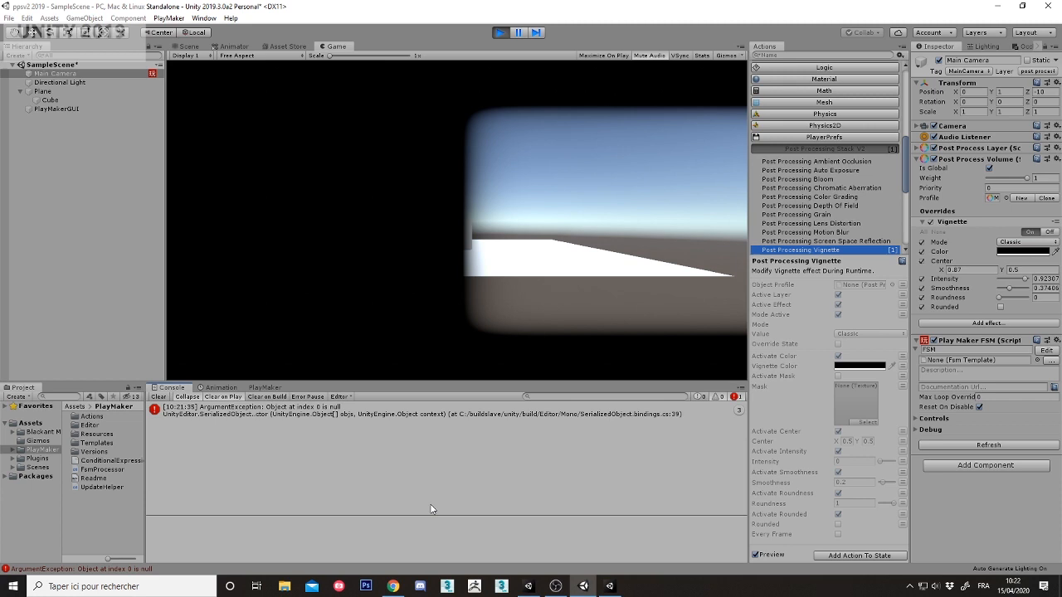
pyautogui.moveTo(589, 427)
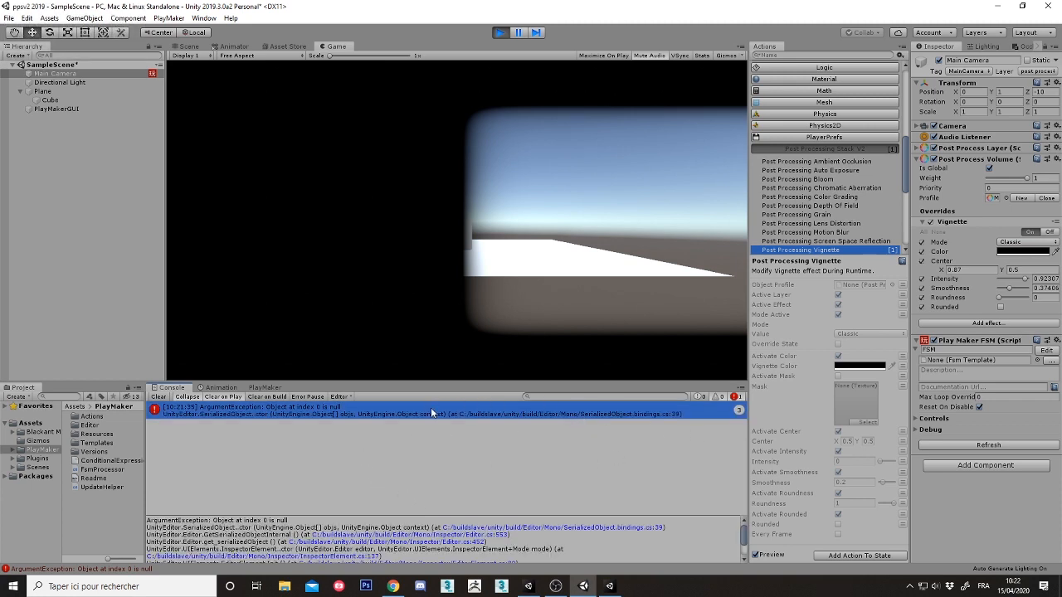
# Step: Inspect the null-object ArgumentException entry in the Console
pyautogui.click(158, 397)
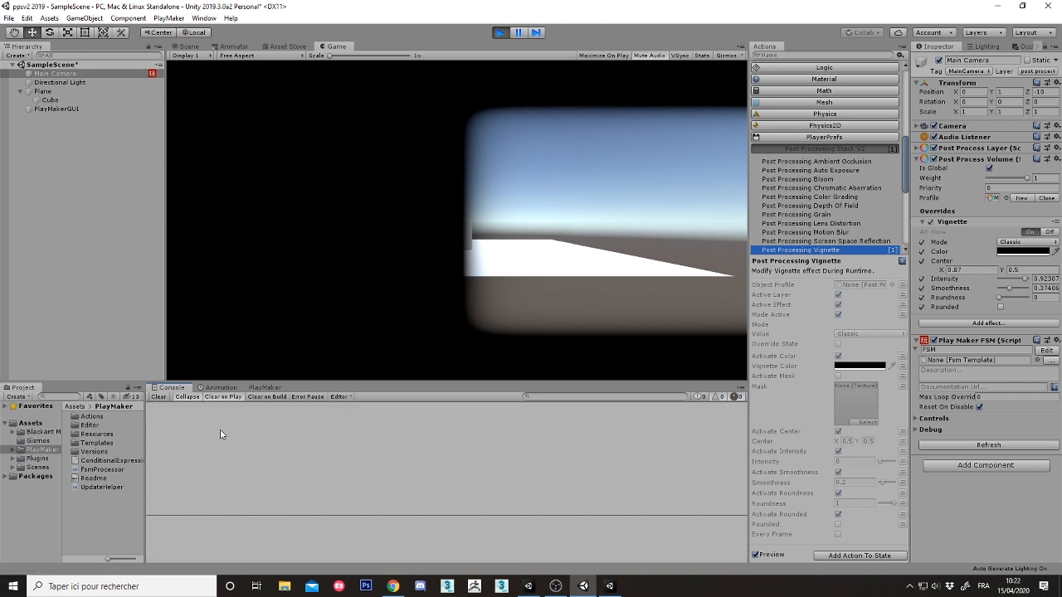
pyautogui.moveTo(531, 267)
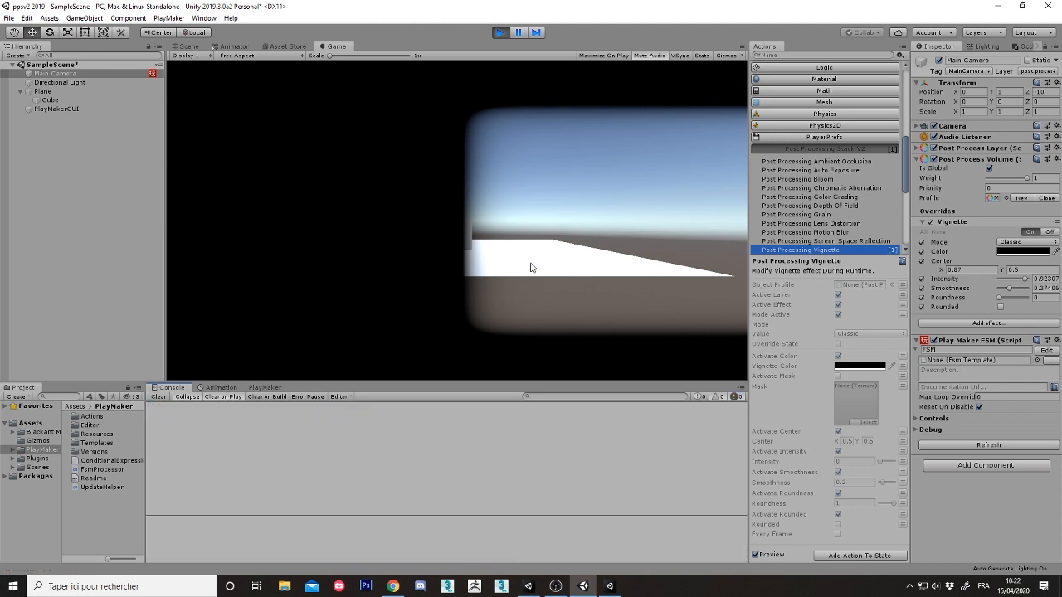
pyautogui.moveTo(274, 295)
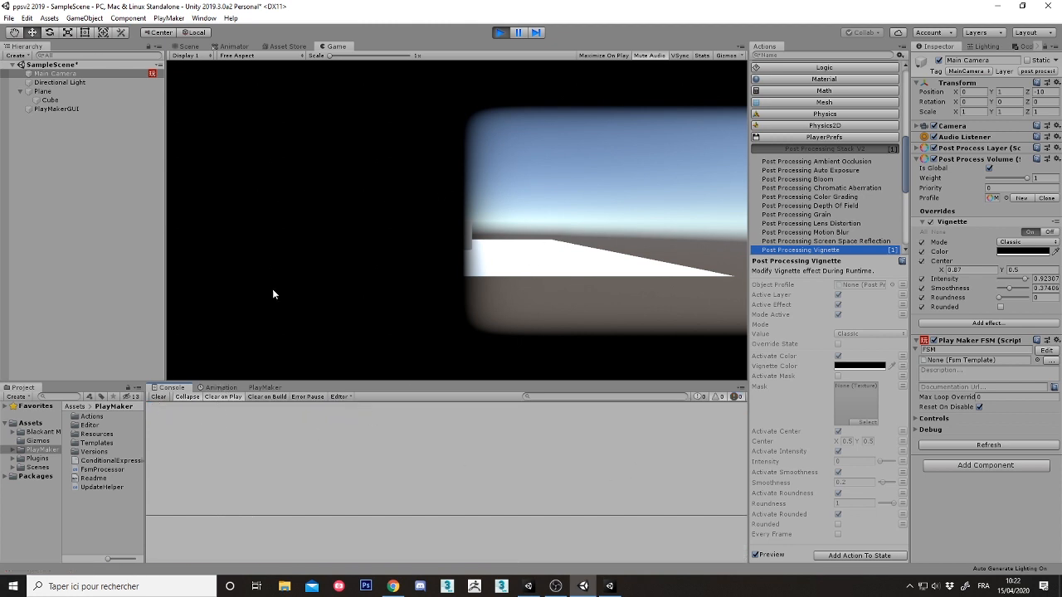
pyautogui.moveTo(222, 73)
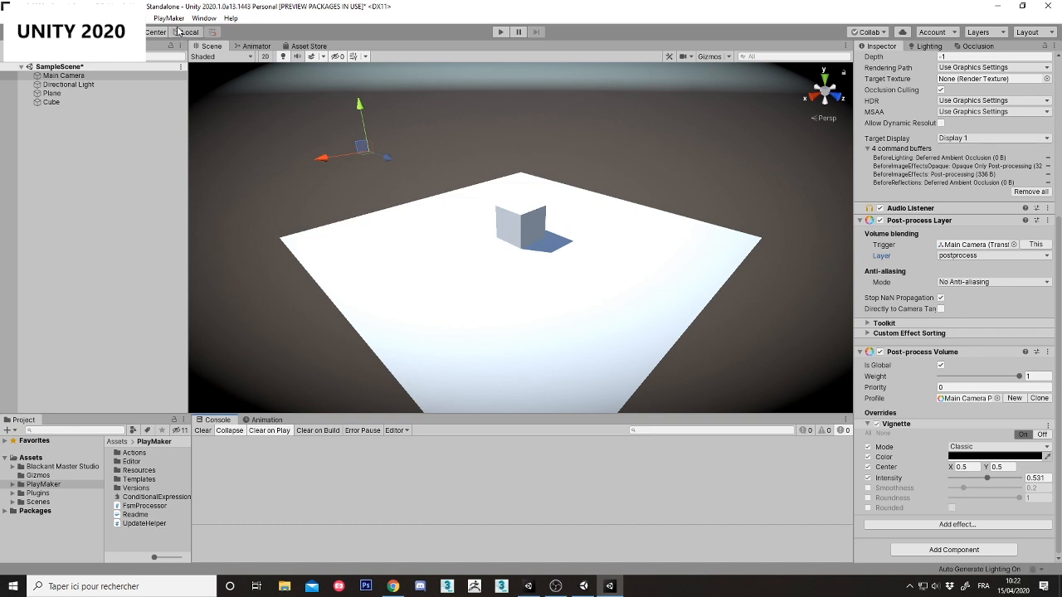
# Step: Open the PlayMaker Editor in the 2020 project and dock it beside the Console
pyautogui.click(168, 18)
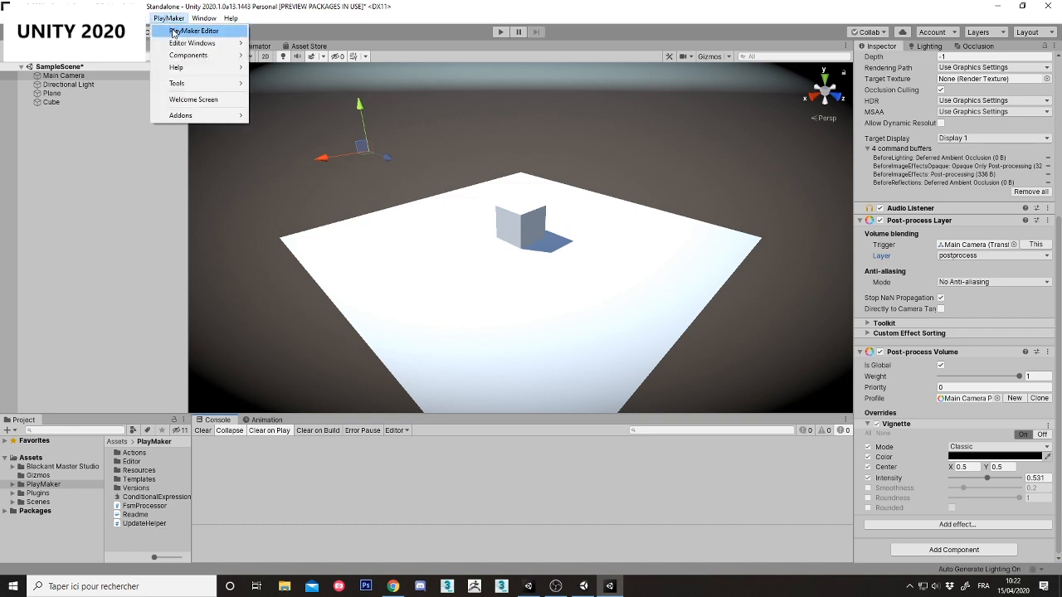
pyautogui.click(192, 31)
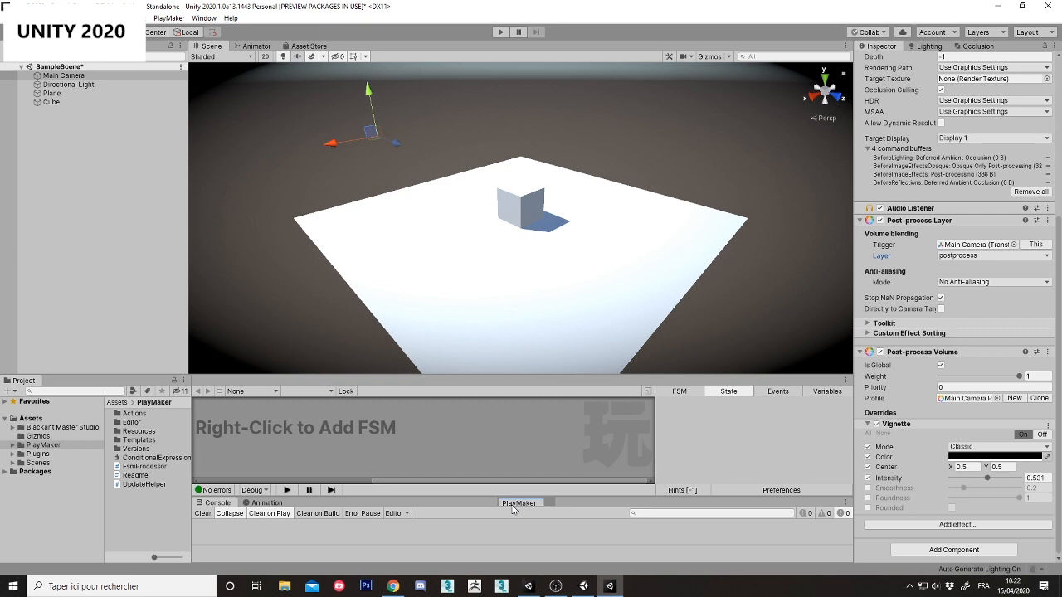
pyautogui.click(518, 503)
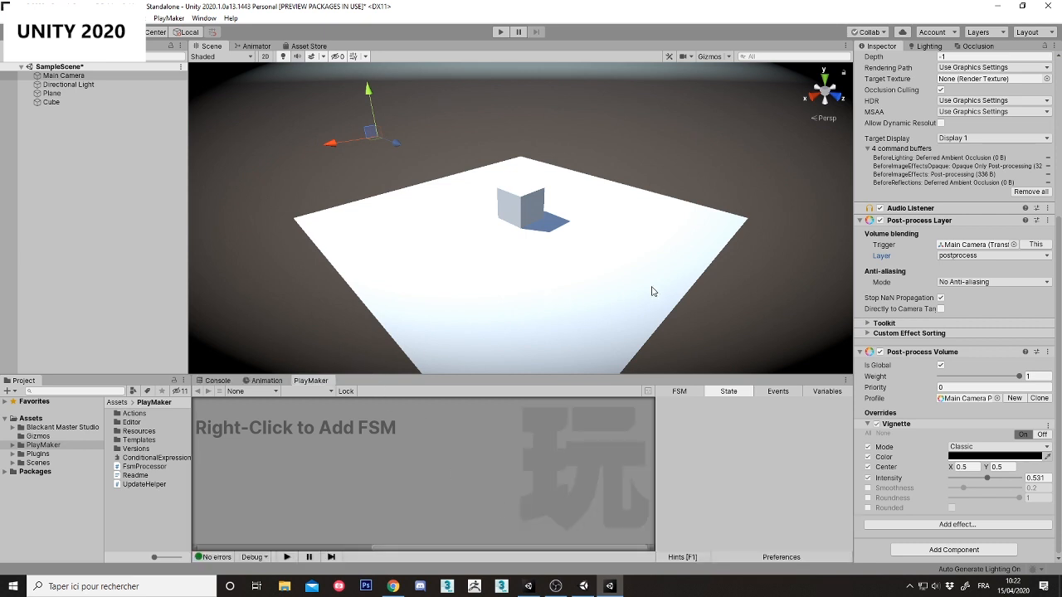
pyautogui.moveTo(491, 457)
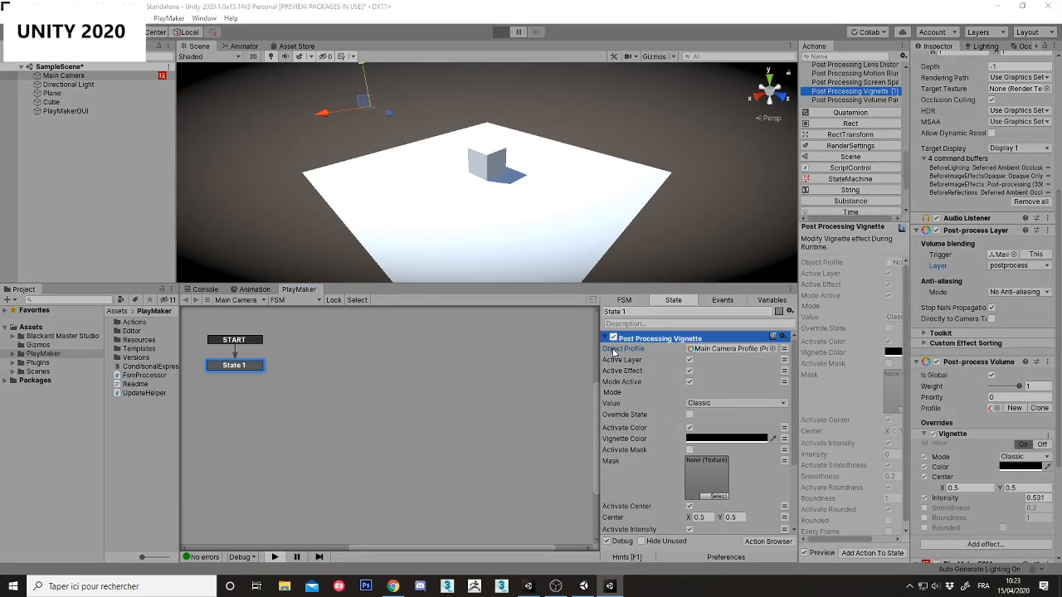
# Step: Enter play mode and drag the vignette Intensity to about 0.89
pyautogui.click(500, 31)
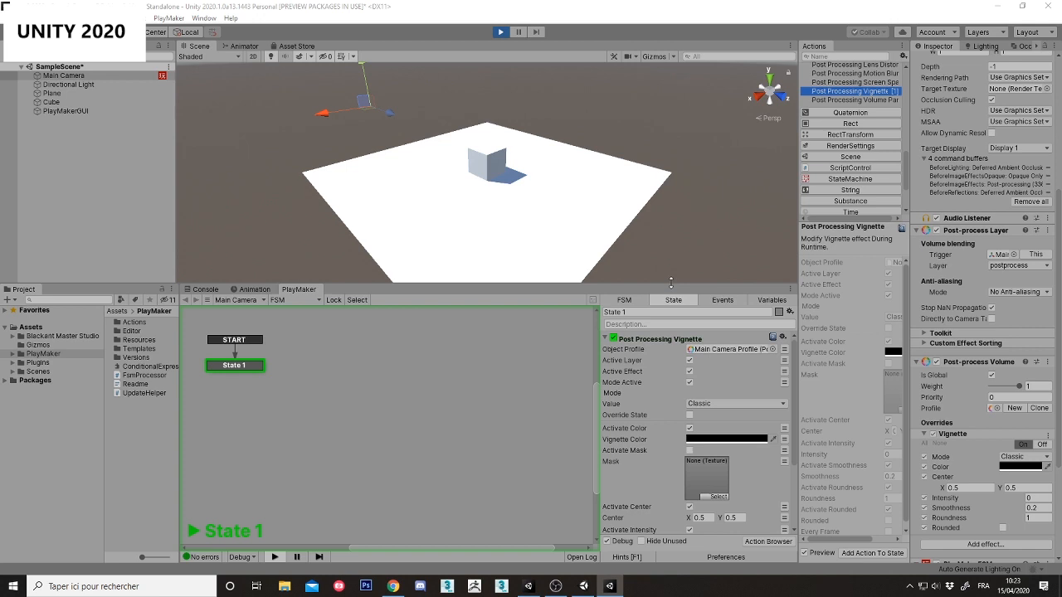
pyautogui.scroll(-3)
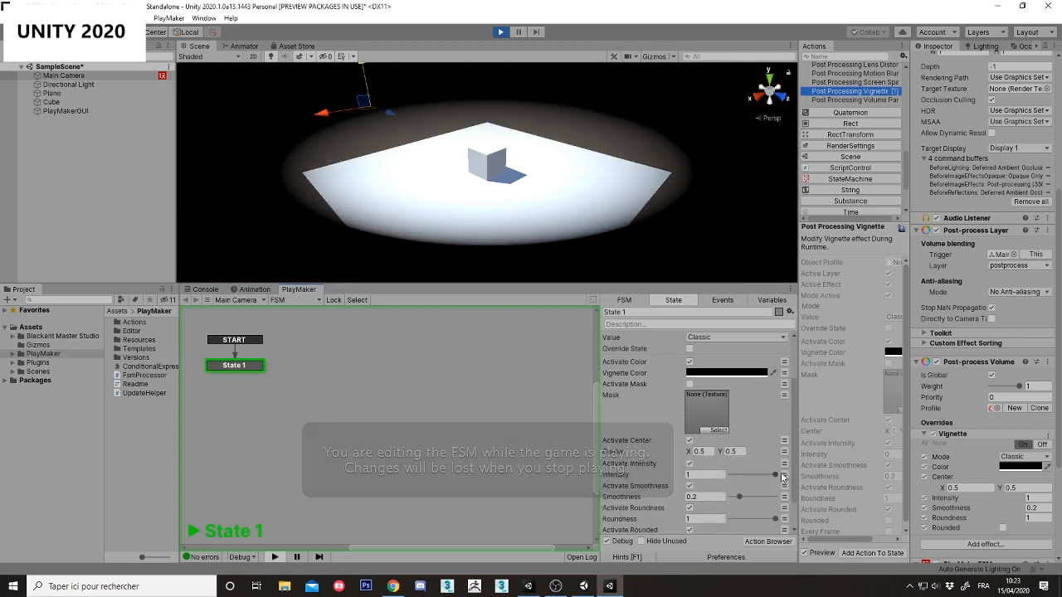
pyautogui.moveTo(775, 474); pyautogui.dragTo(744, 498)
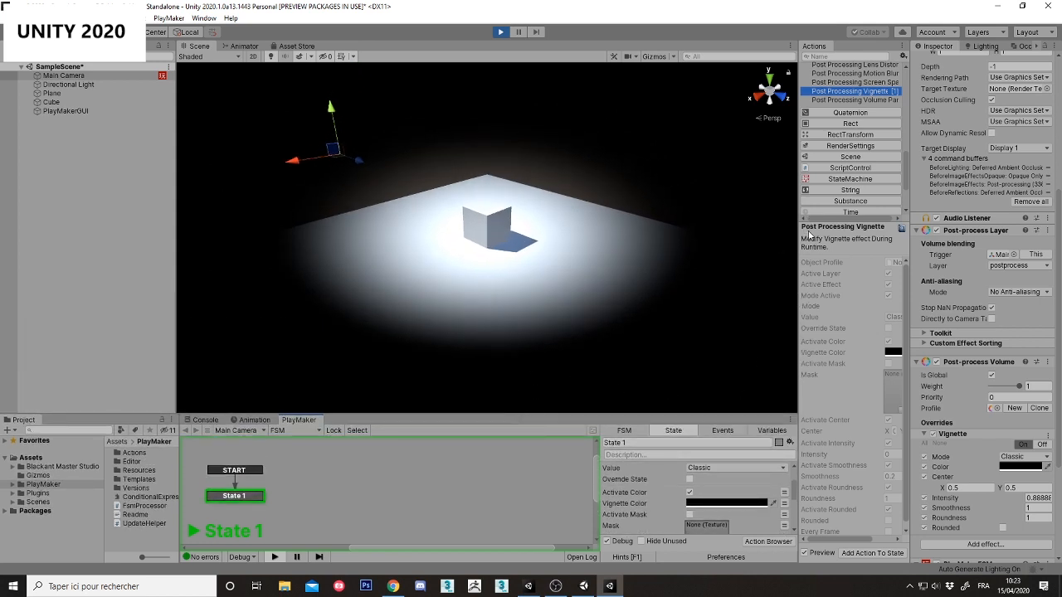
# Step: Open the Package Manager and scroll to the installed Post Processing 2.1.7 package
pyautogui.click(204, 19)
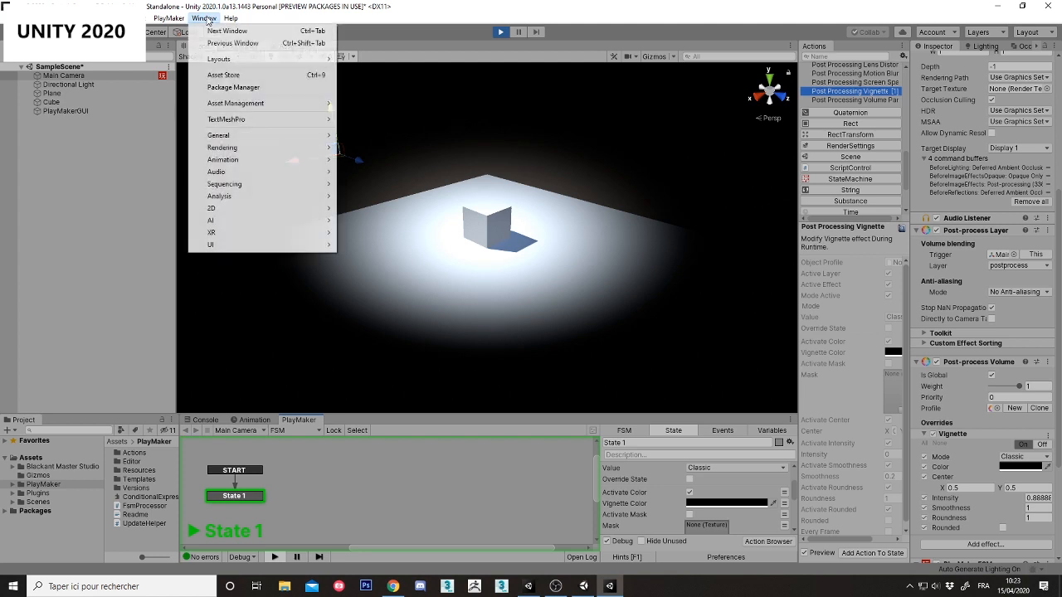
pyautogui.click(233, 87)
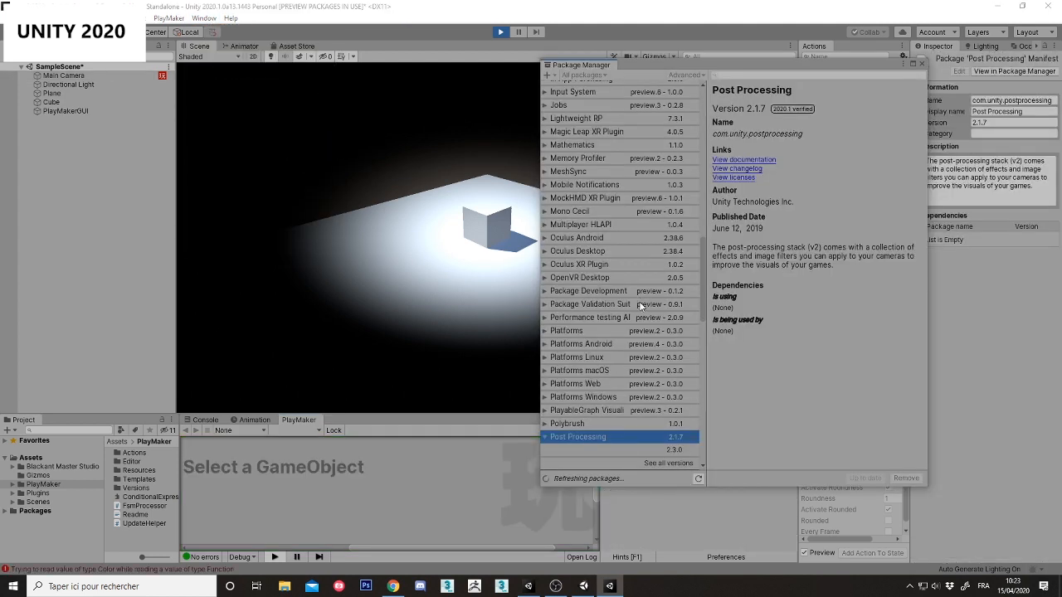
pyautogui.scroll(-3)
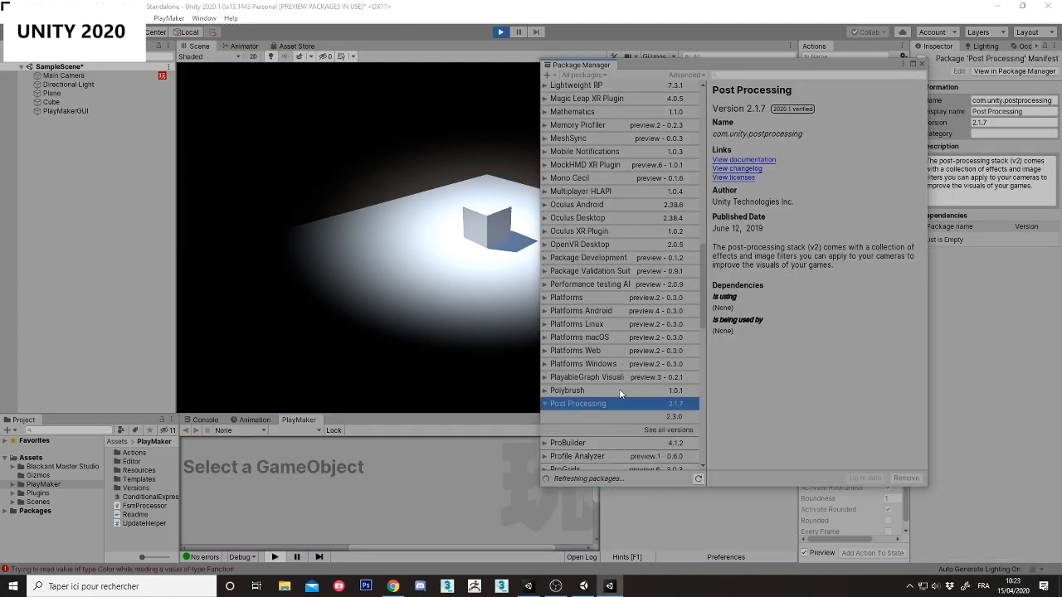
pyautogui.scroll(-3)
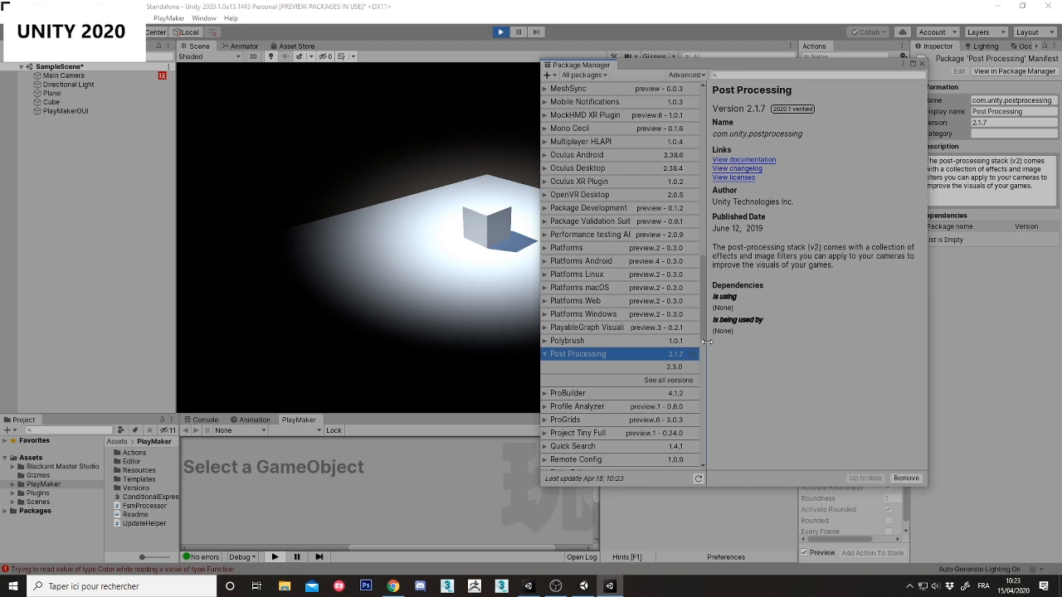
pyautogui.moveTo(776, 189)
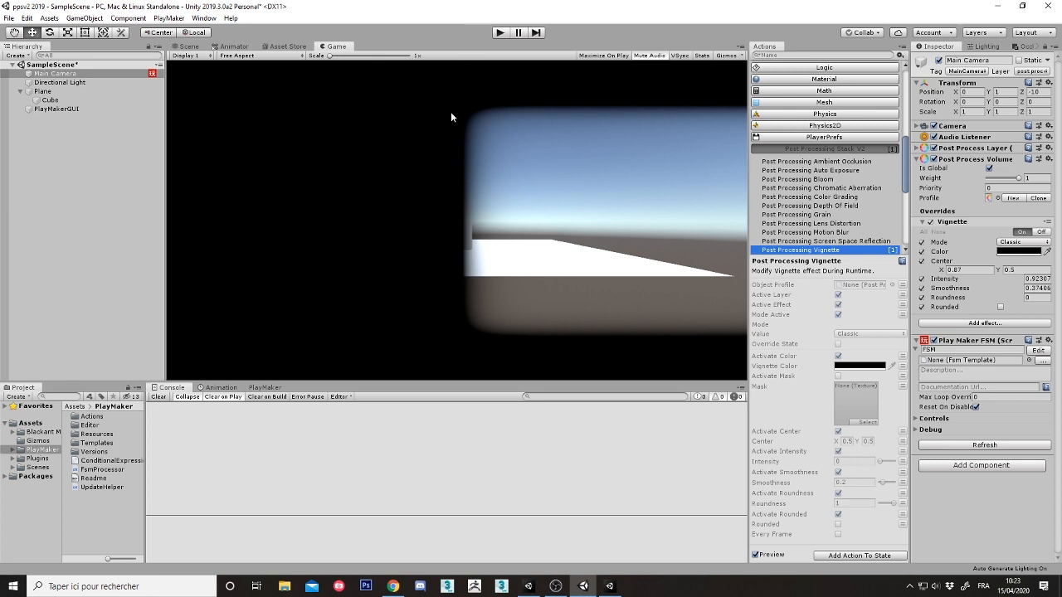
pyautogui.moveTo(611, 482)
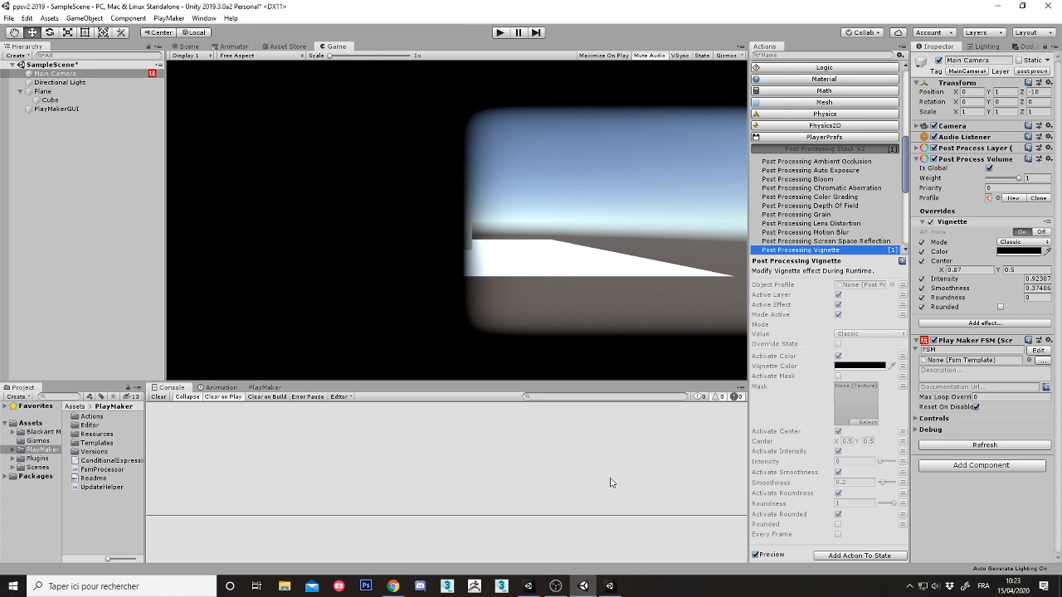
pyautogui.moveTo(446, 453)
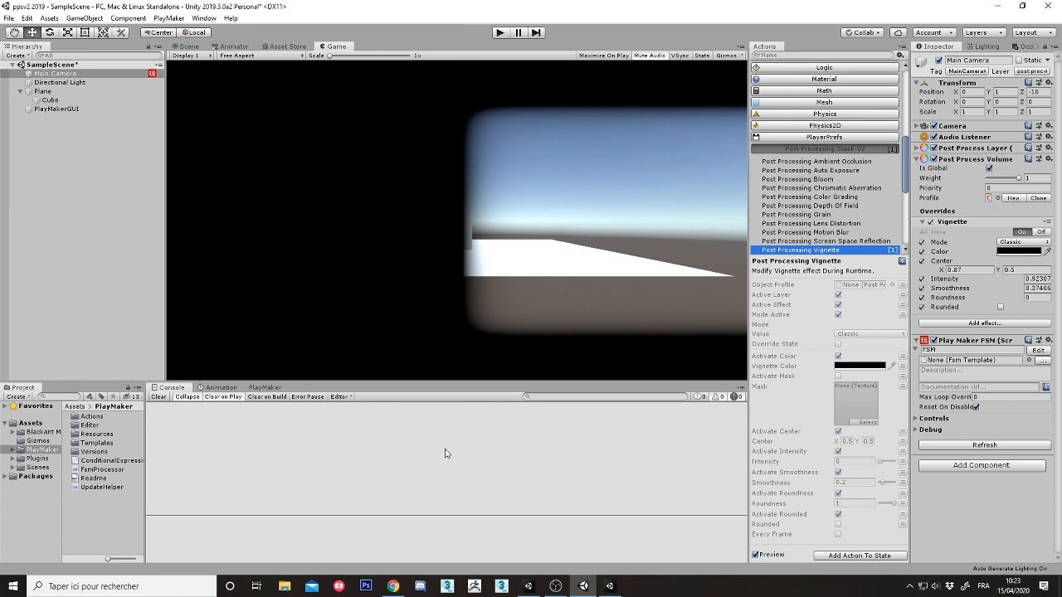